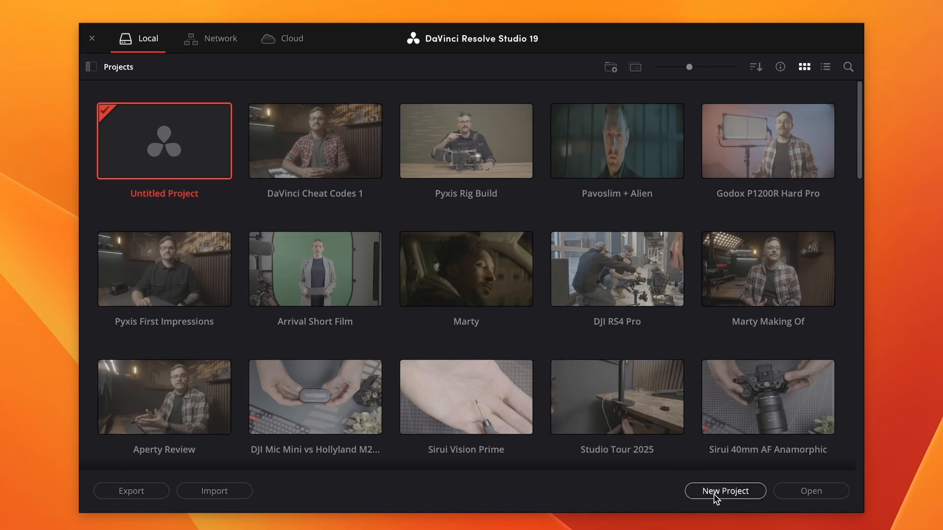
# Step: Create a project named Template, set Color Management to DaVinci YRGB, and save the settings
pyautogui.click(725, 491)
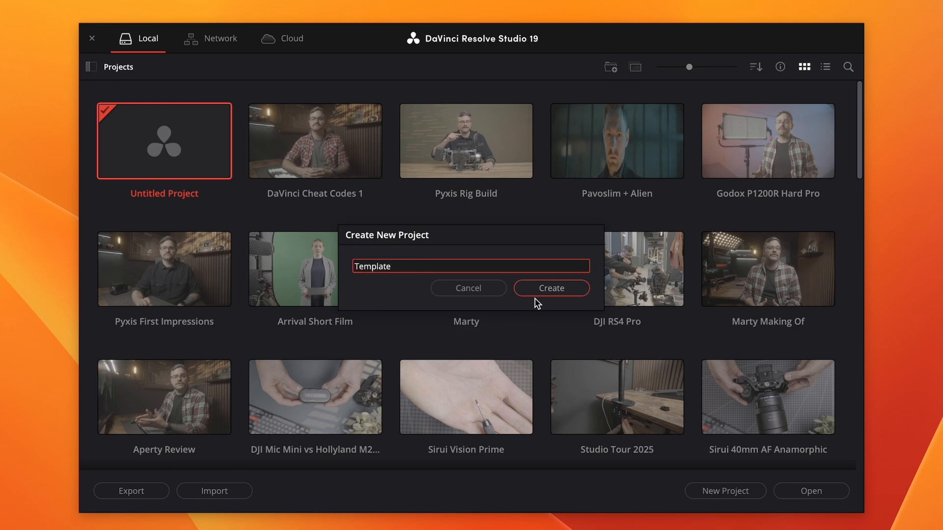
pyautogui.click(550, 288)
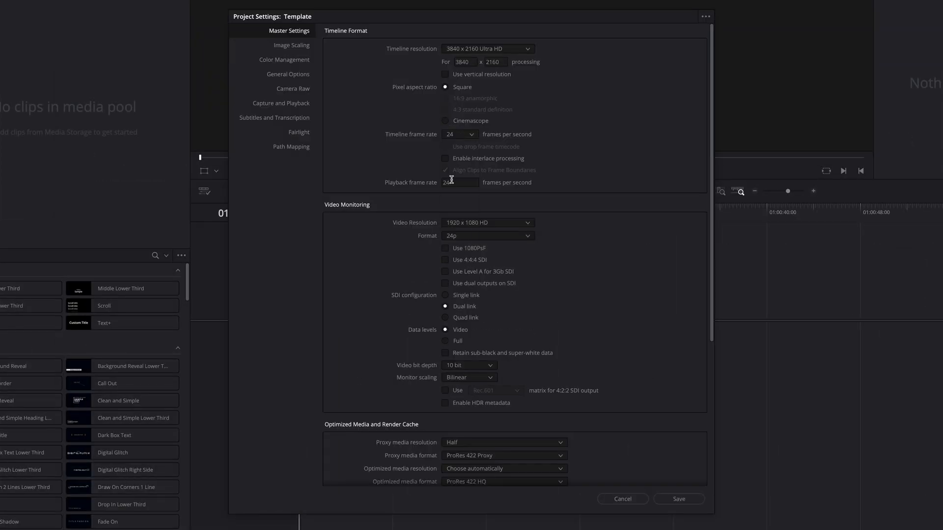
pyautogui.scroll(-3)
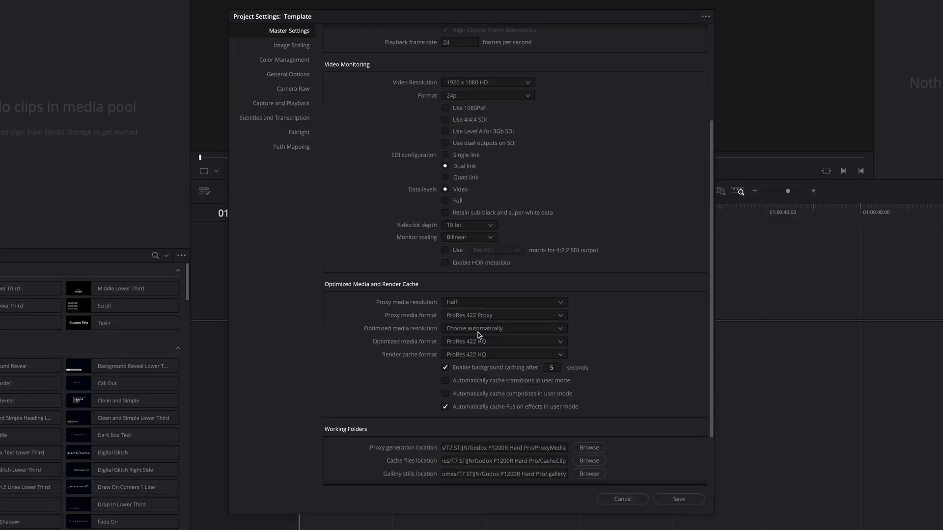
pyautogui.click(284, 59)
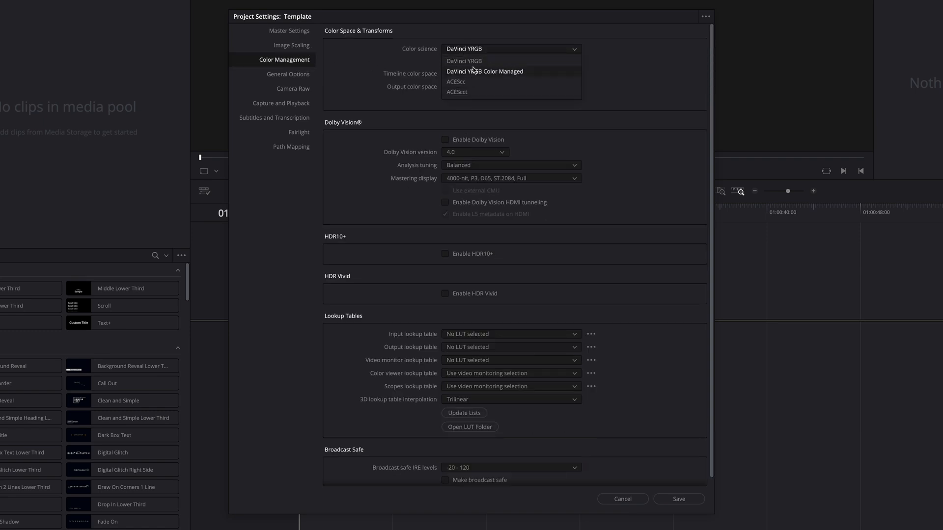
pyautogui.click(463, 61)
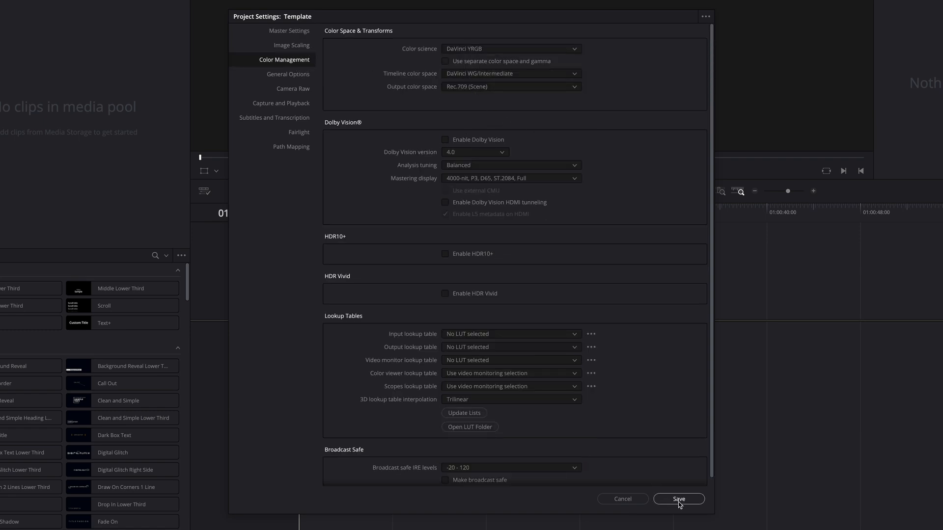
pyautogui.click(678, 498)
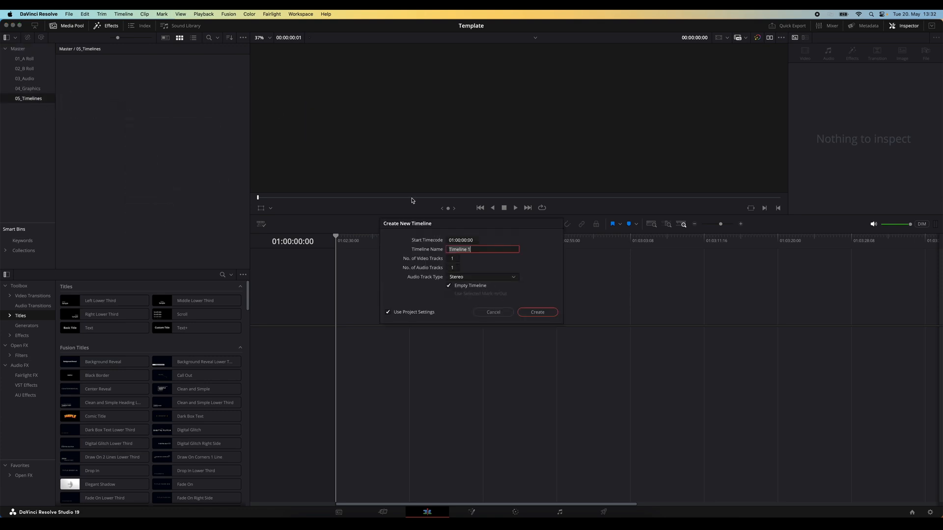
# Step: Create the Edit timeline and add extra stereo audio tracks to it
pyautogui.click(535, 312)
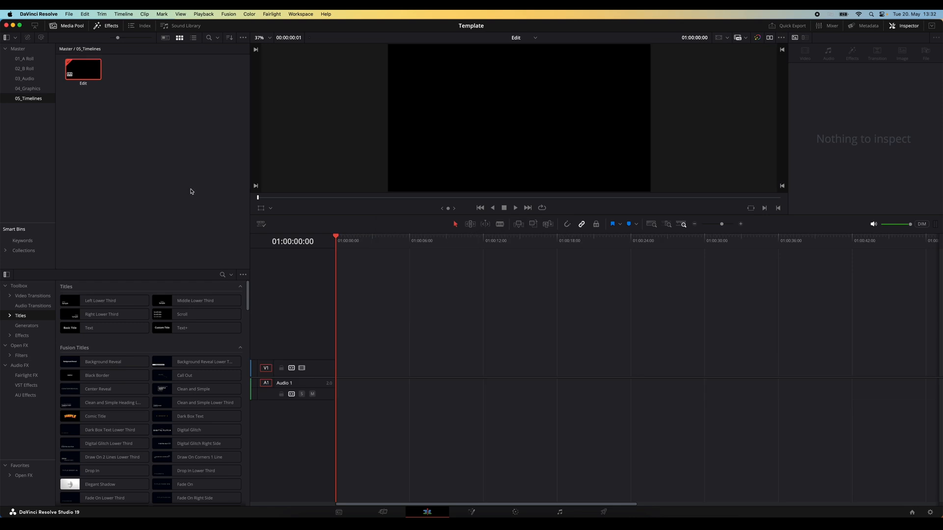
pyautogui.moveTo(294, 337)
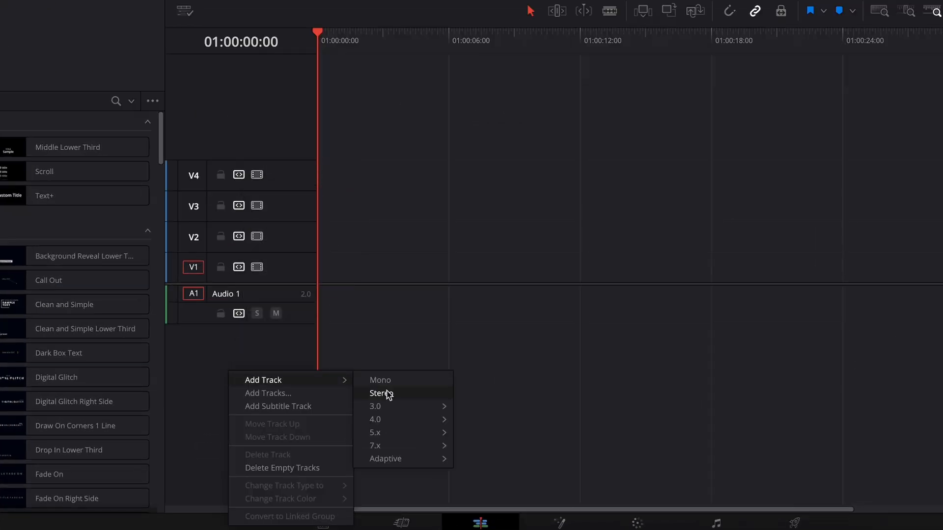
pyautogui.click(380, 393)
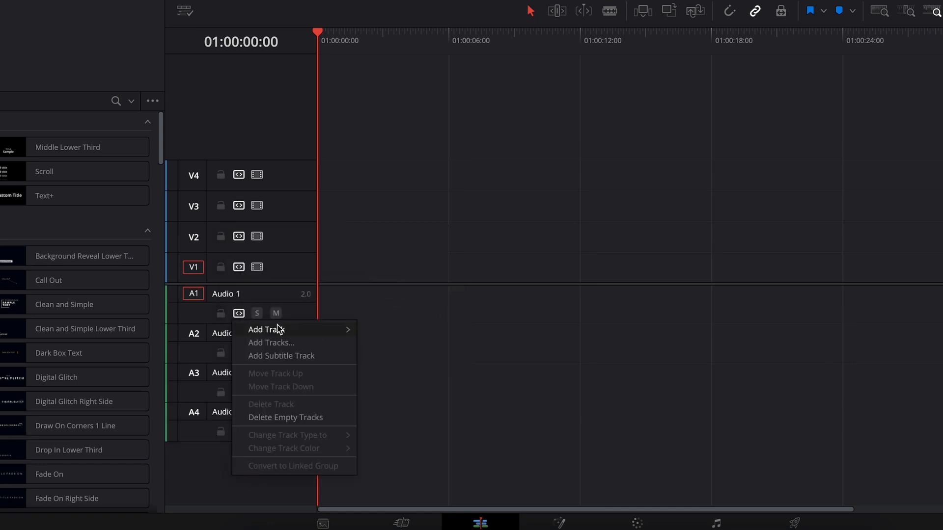
pyautogui.click(265, 329)
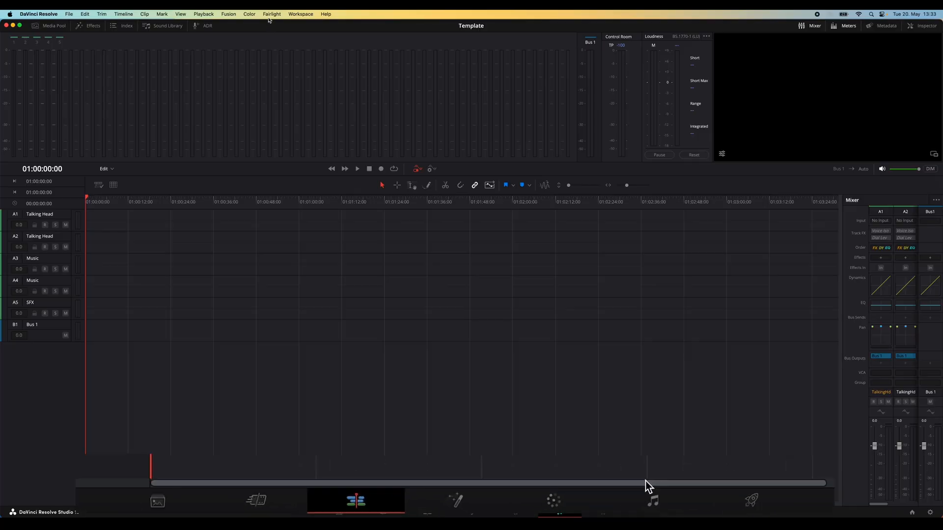
# Step: Apply the music global track preset from the Fairlight Presets Library to the Music tracks
pyautogui.click(272, 14)
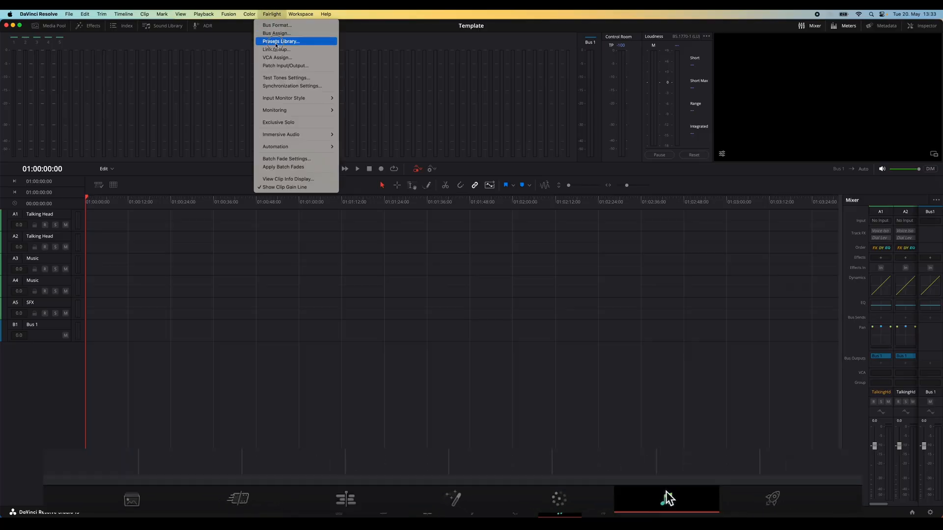
pyautogui.click(281, 41)
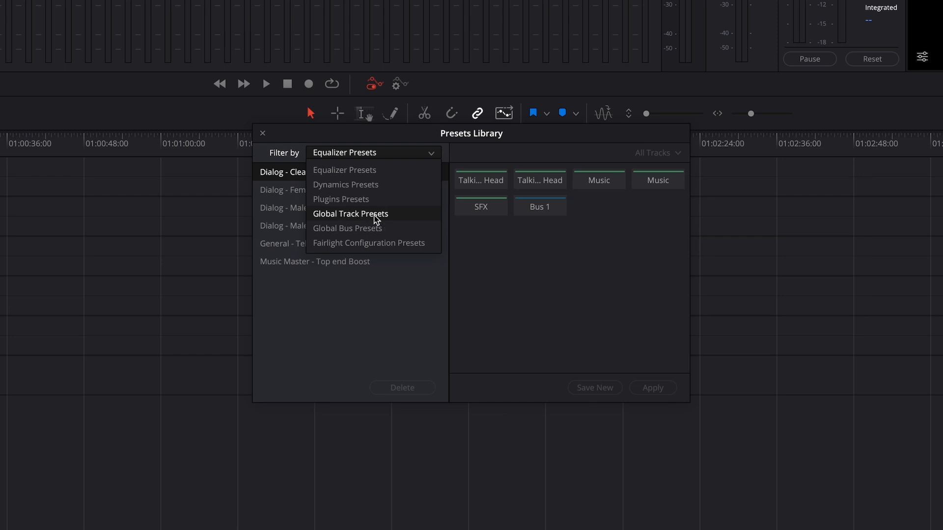
pyautogui.click(351, 214)
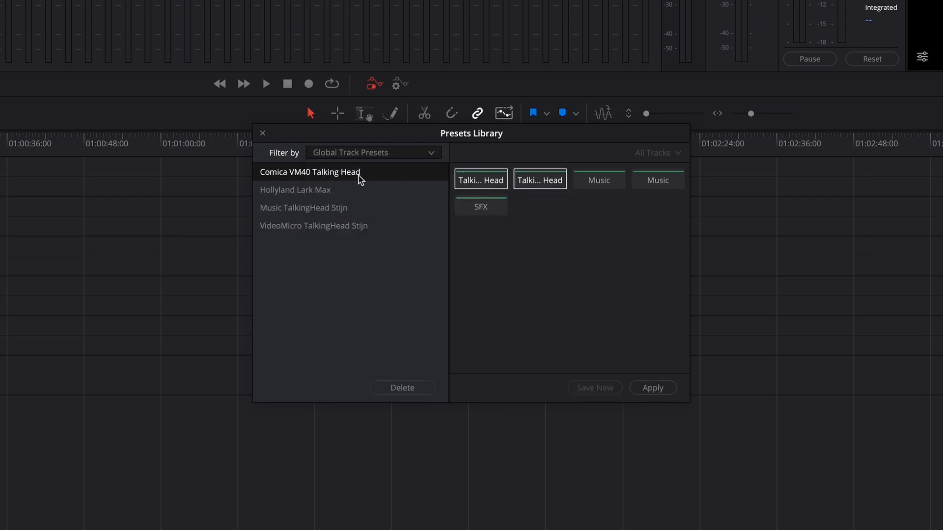
pyautogui.click(303, 208)
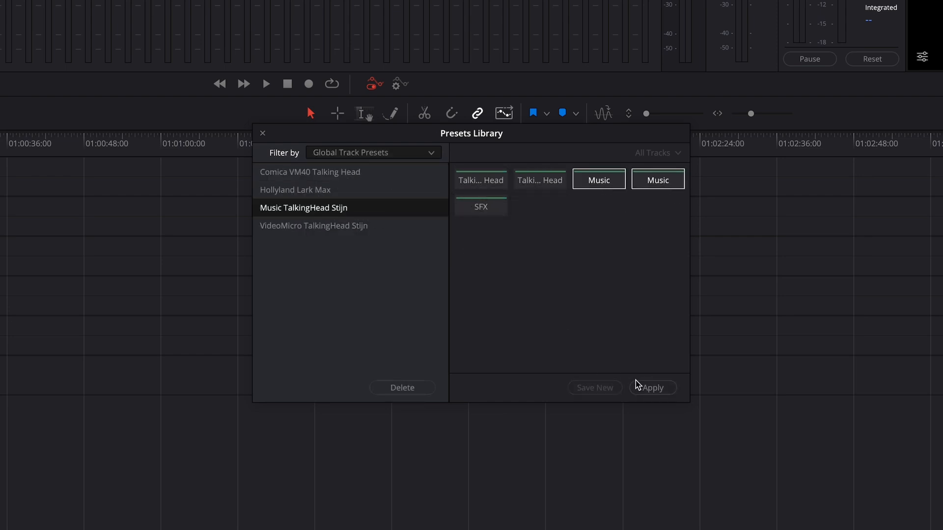
pyautogui.click(652, 387)
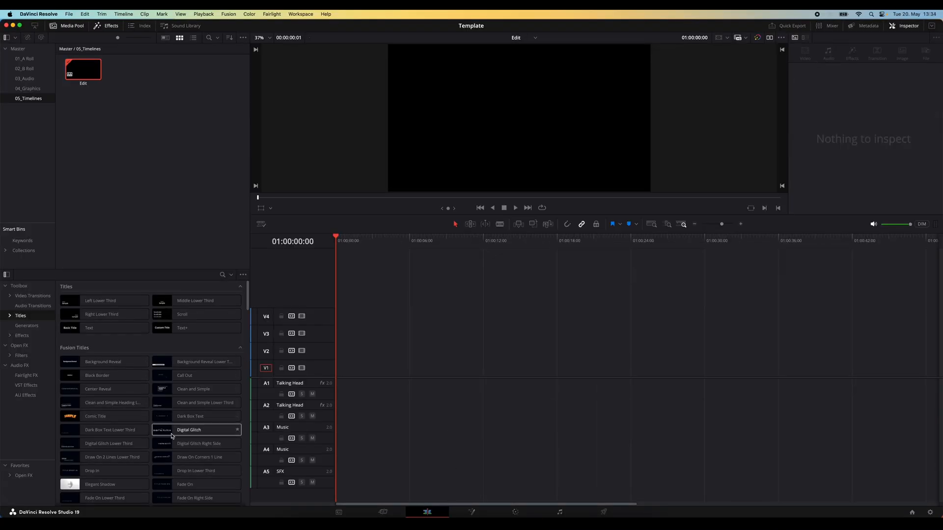
# Step: Drag the Digital Glitch Fusion title from the Effects Library onto track V4
pyautogui.moveTo(188, 429); pyautogui.dragTo(365, 316)
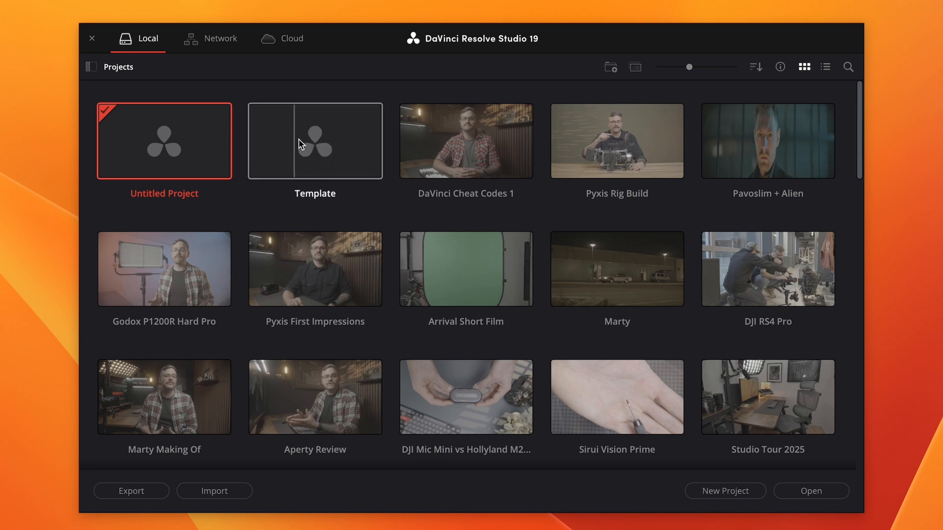
# Step: Open the Template project in Read Only Mode and scrub the playhead slightly back
pyautogui.rightClick(315, 140)
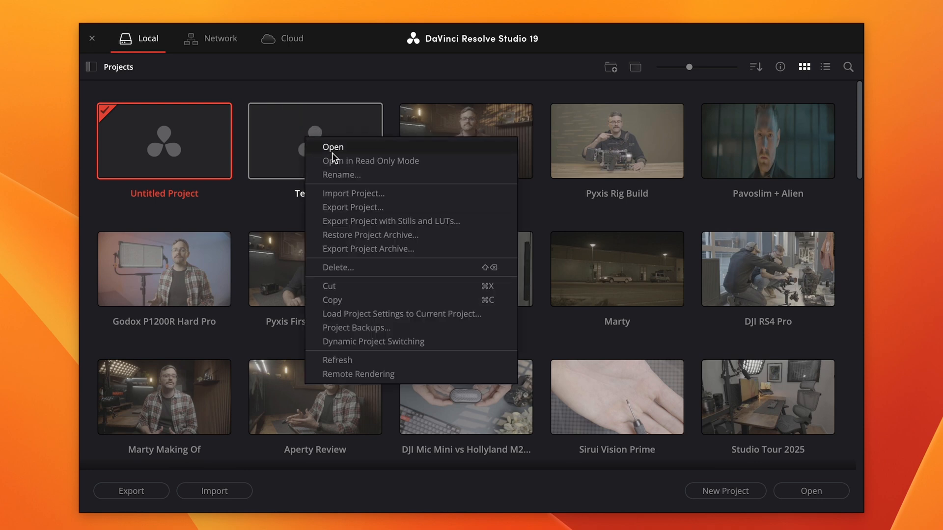
pyautogui.moveTo(370, 161)
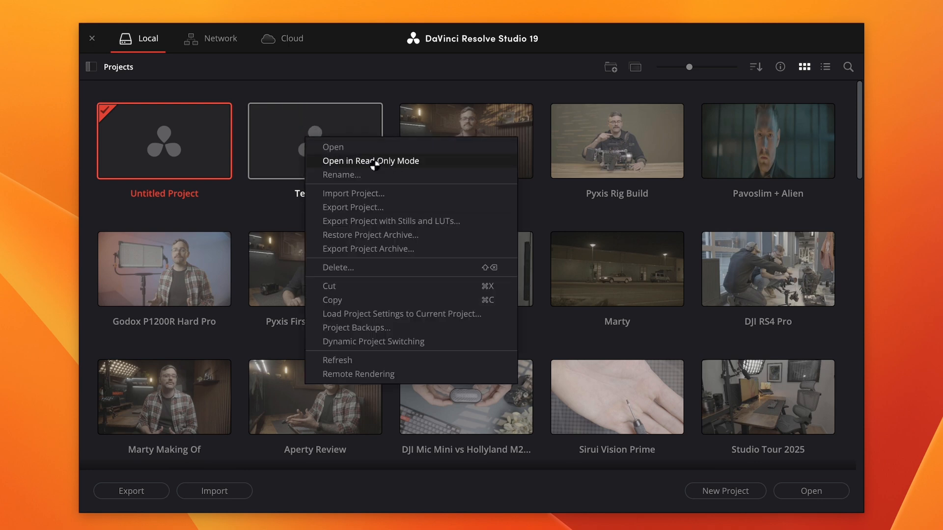
pyautogui.click(370, 160)
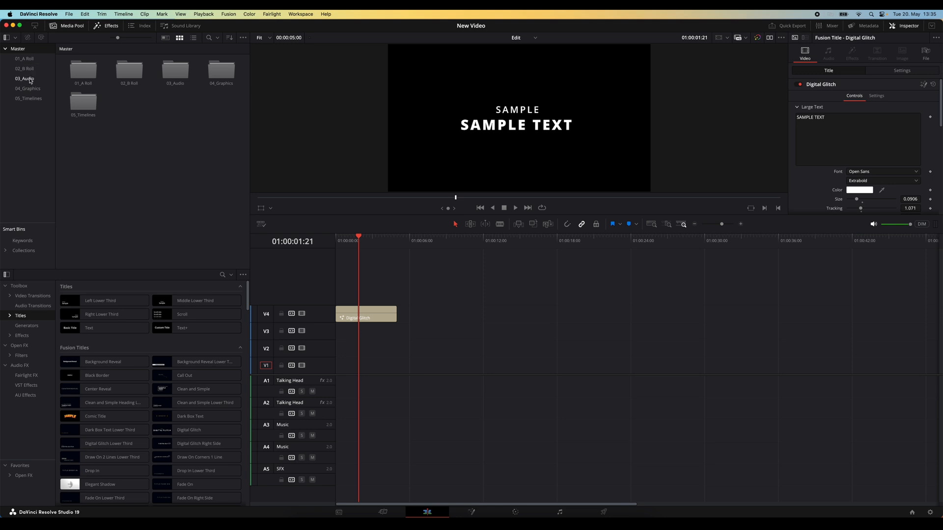
pyautogui.moveTo(347, 265)
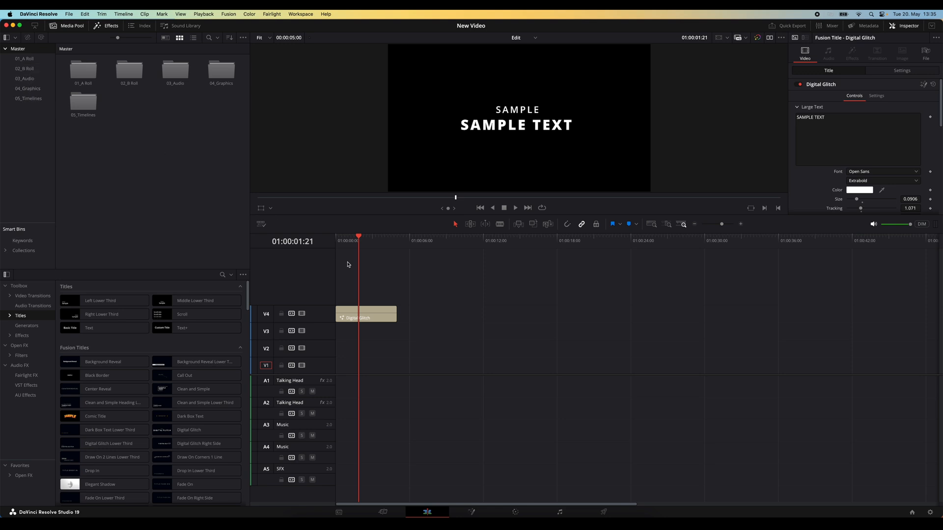
pyautogui.moveTo(358, 244); pyautogui.dragTo(356, 244)
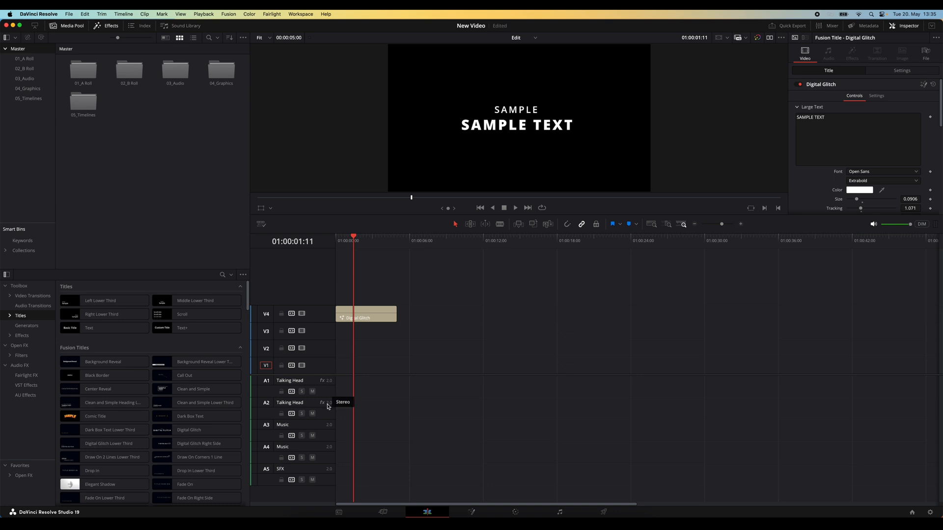
pyautogui.moveTo(322, 389)
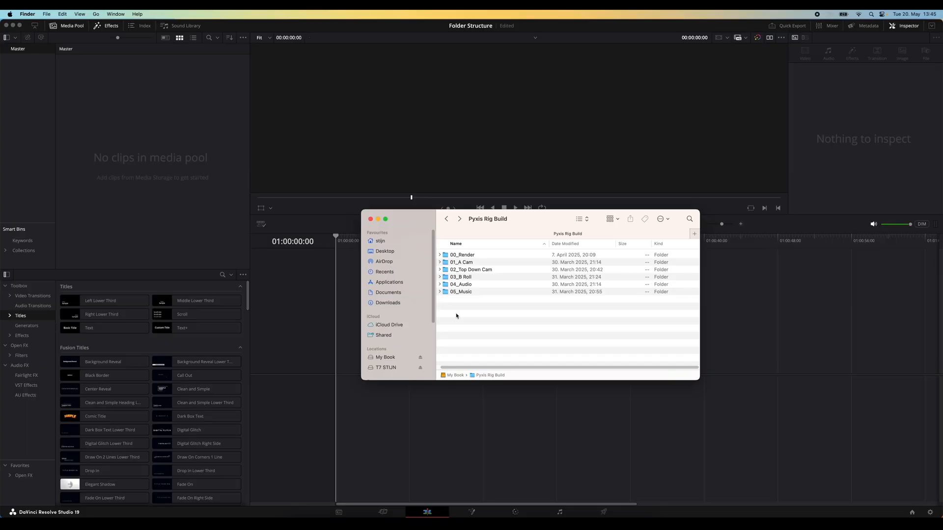
pyautogui.moveTo(480, 282)
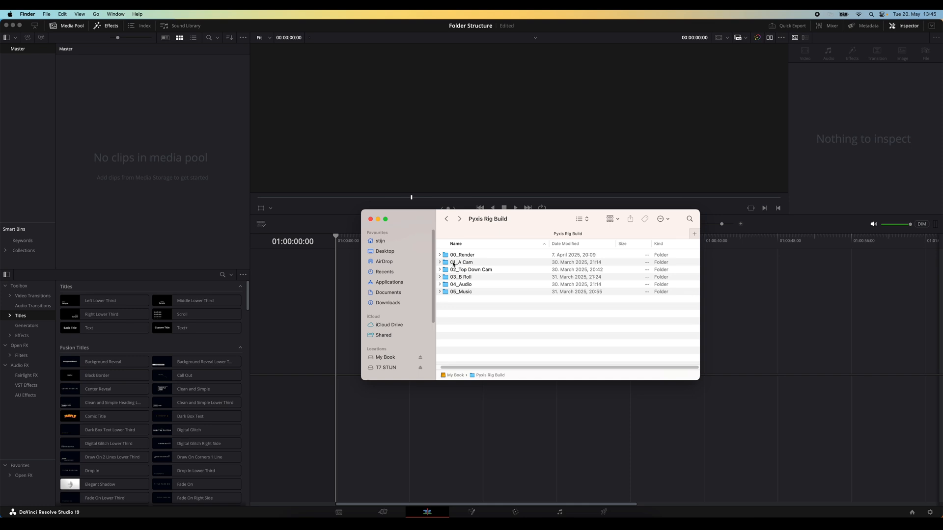
# Step: Select the 01_A Cam footage folder inside the Pyxis Rig Build folder in Finder
pyautogui.click(440, 262)
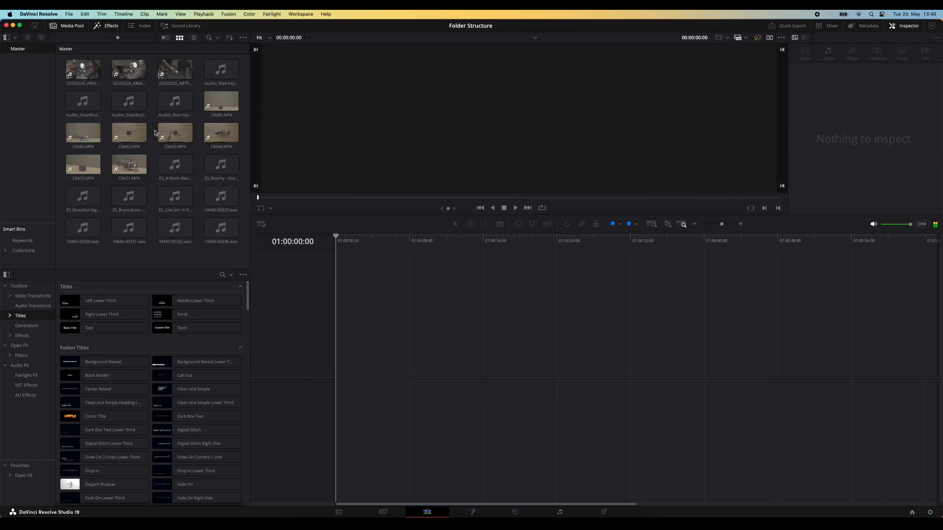
pyautogui.moveTo(60, 89)
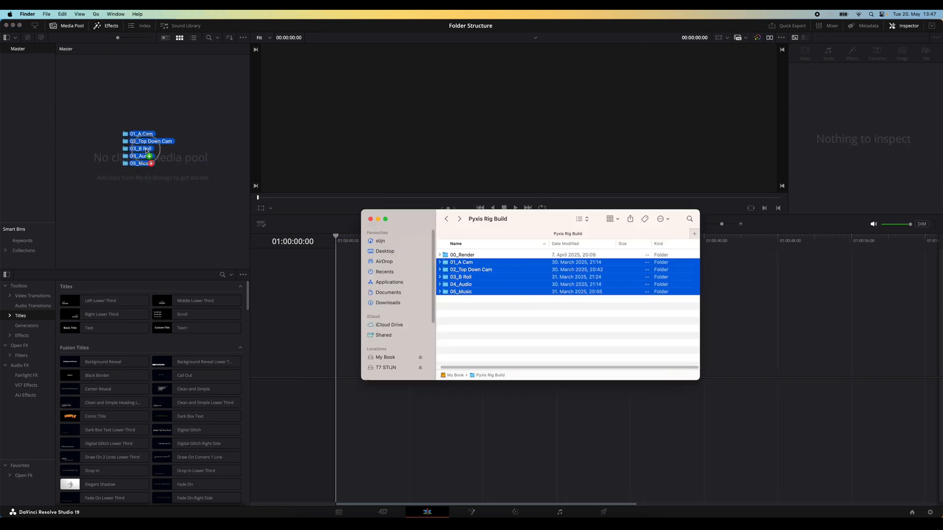
# Step: Drag the five Finder folders into the Media Pool, then check the 04_Audio and 05_Music bins
pyautogui.moveTo(142, 148); pyautogui.dragTo(27, 76)
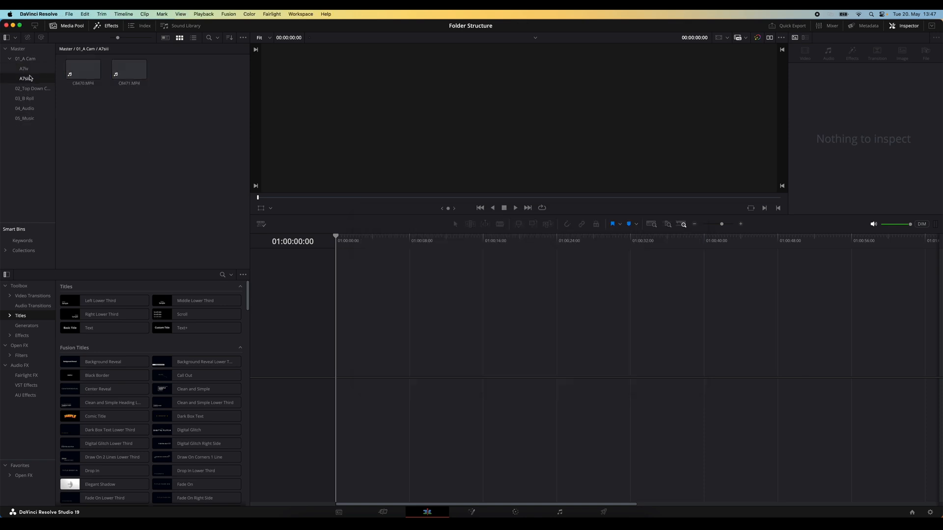
pyautogui.click(25, 108)
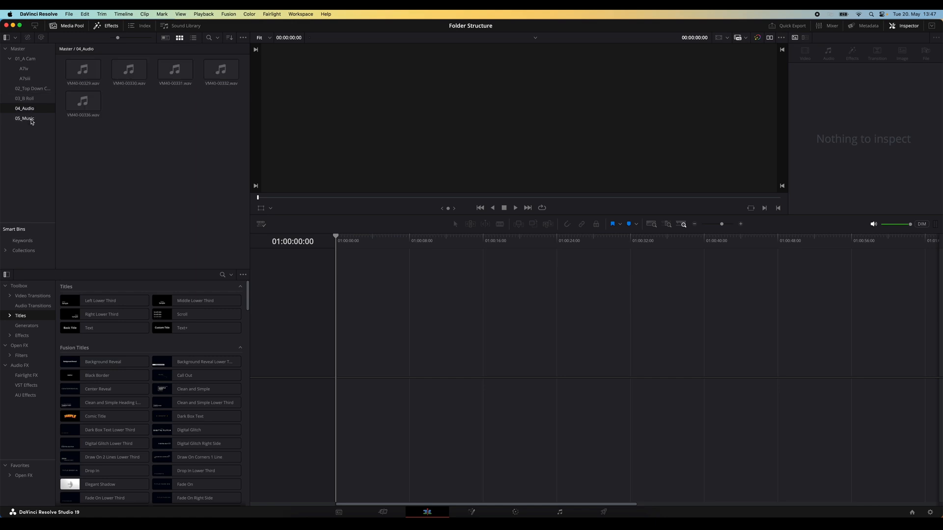
pyautogui.click(25, 58)
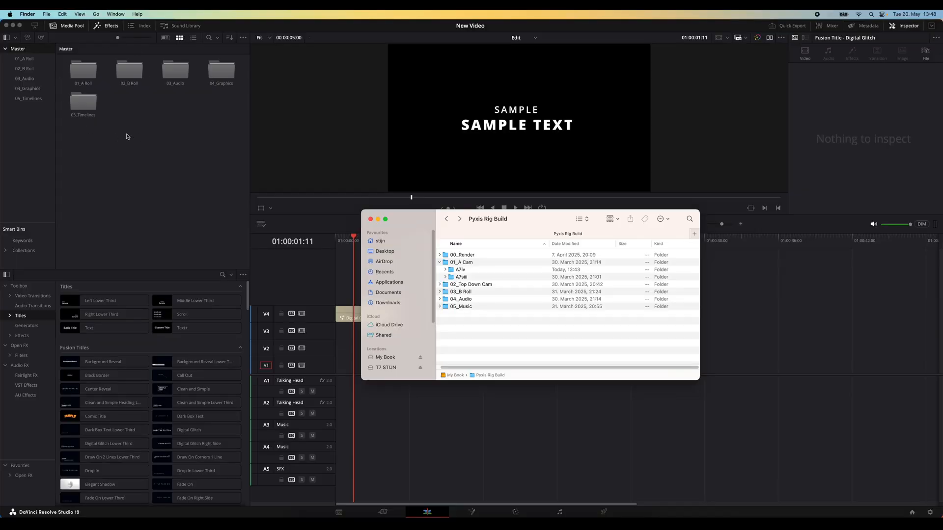
pyautogui.moveTo(89, 80)
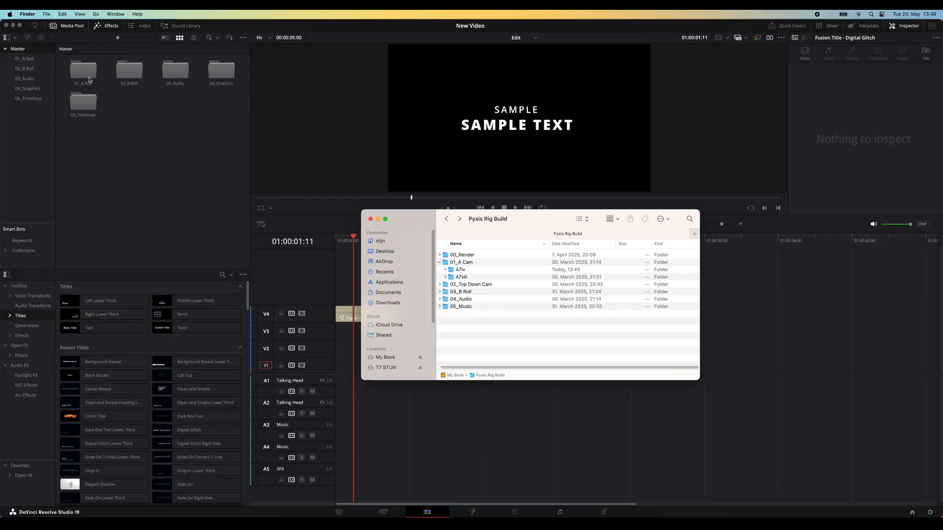
pyautogui.moveTo(31, 64)
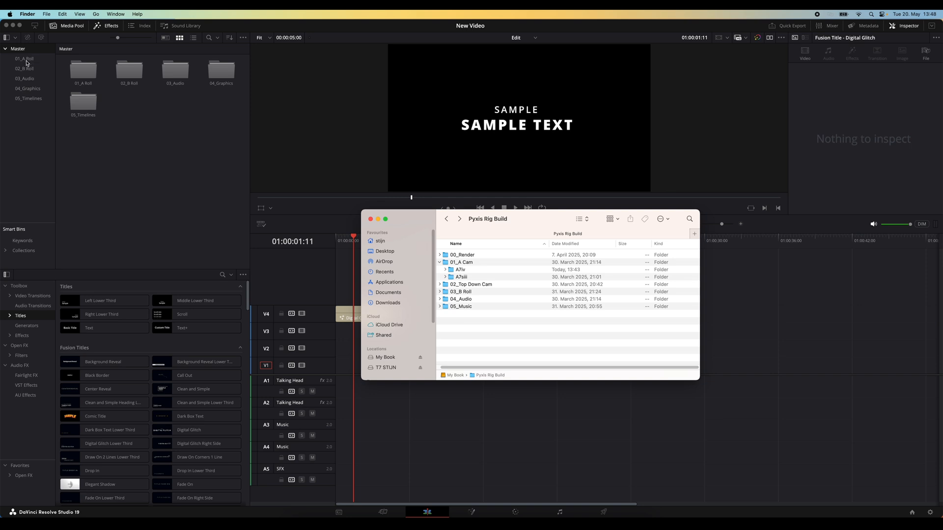
pyautogui.moveTo(25, 62)
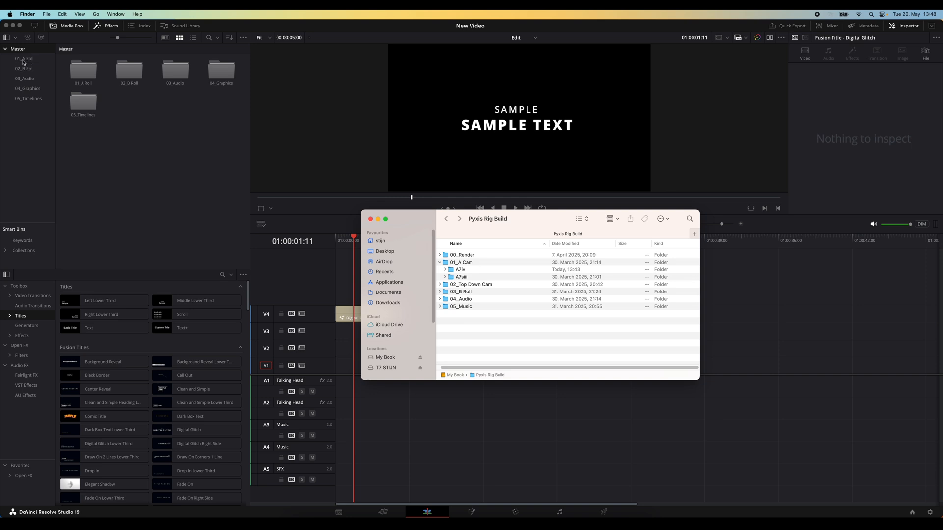
# Step: Open the 01_A Roll bin and view the clips in its A7iv sub-bin
pyautogui.click(460, 270)
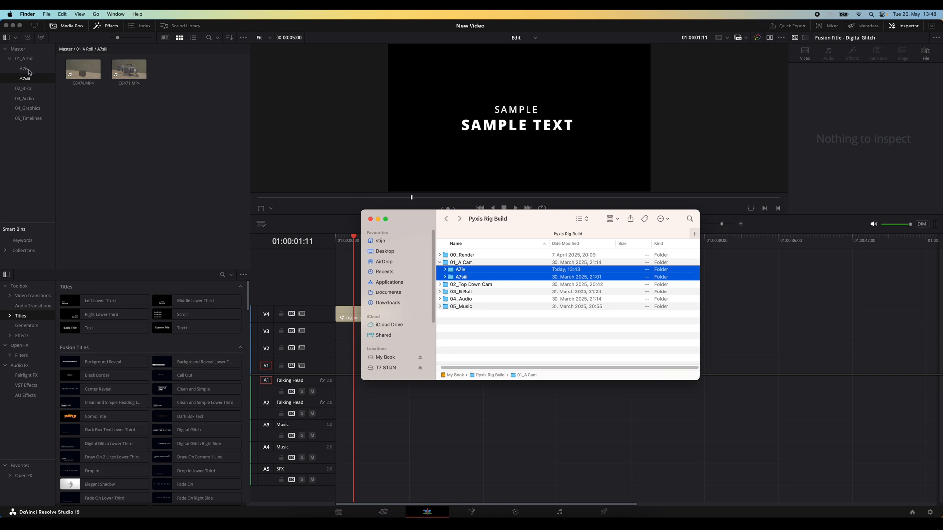
pyautogui.moveTo(32, 71)
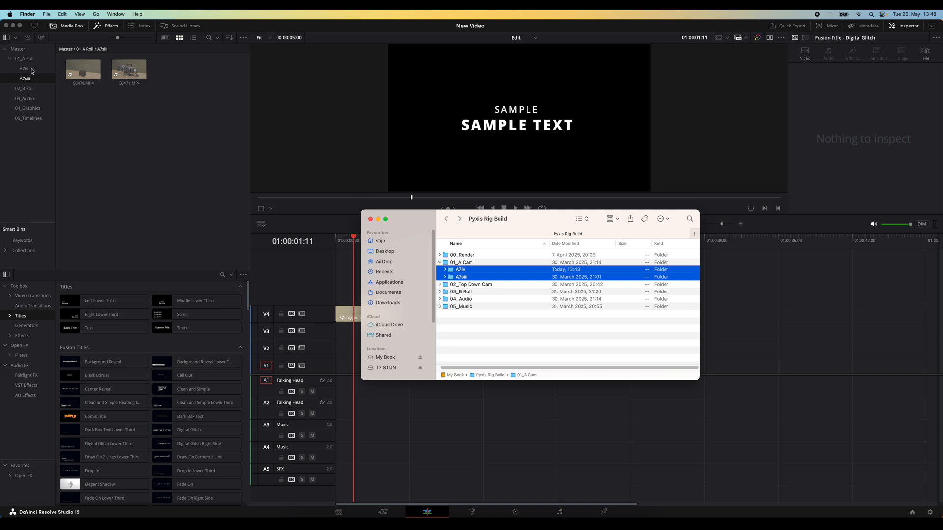
pyautogui.click(24, 68)
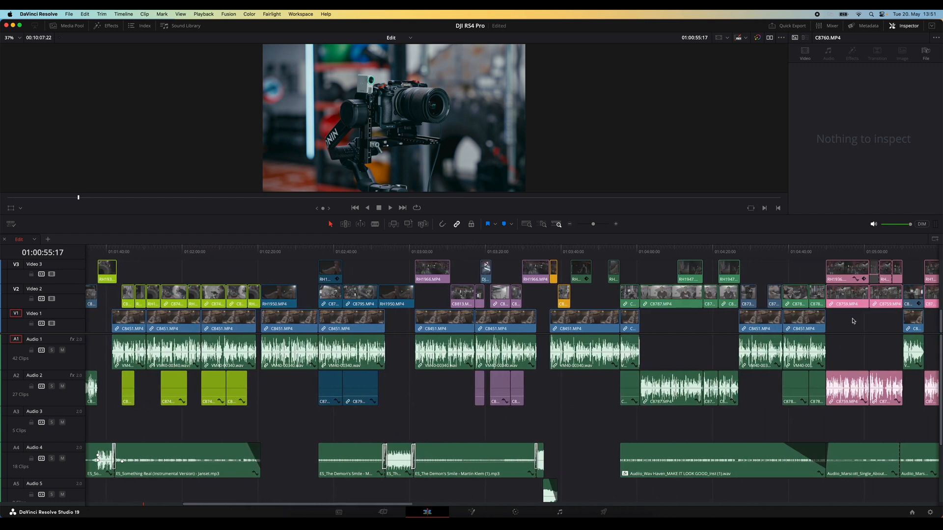
pyautogui.hscroll(3)
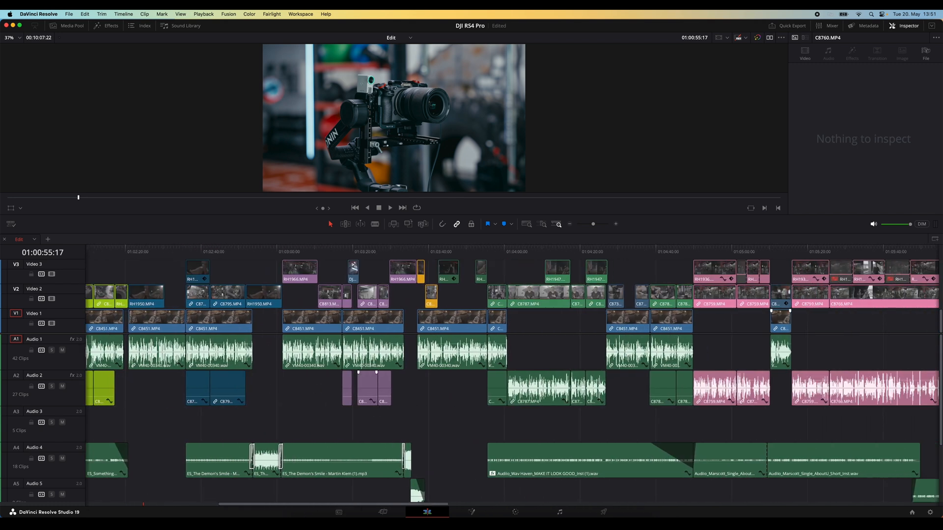
pyautogui.hscroll(3)
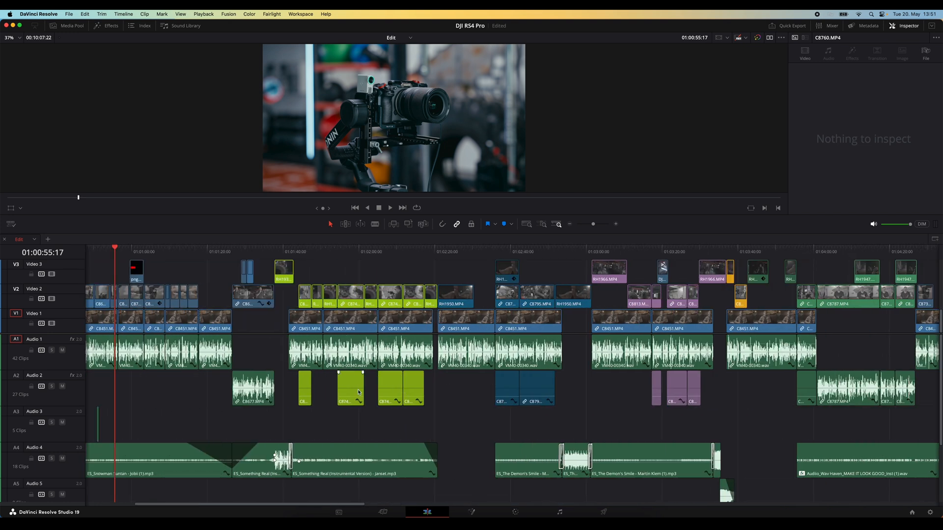
pyautogui.hscroll(3)
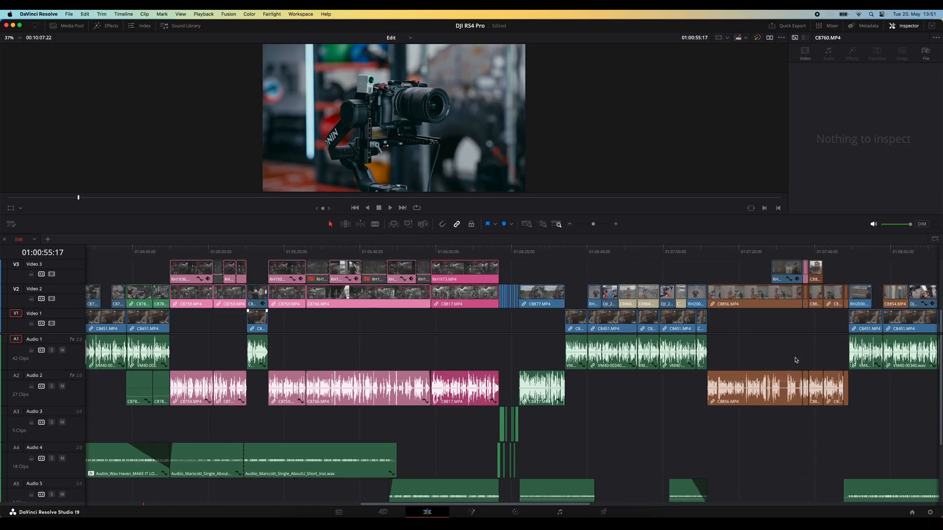
pyautogui.hscroll(3)
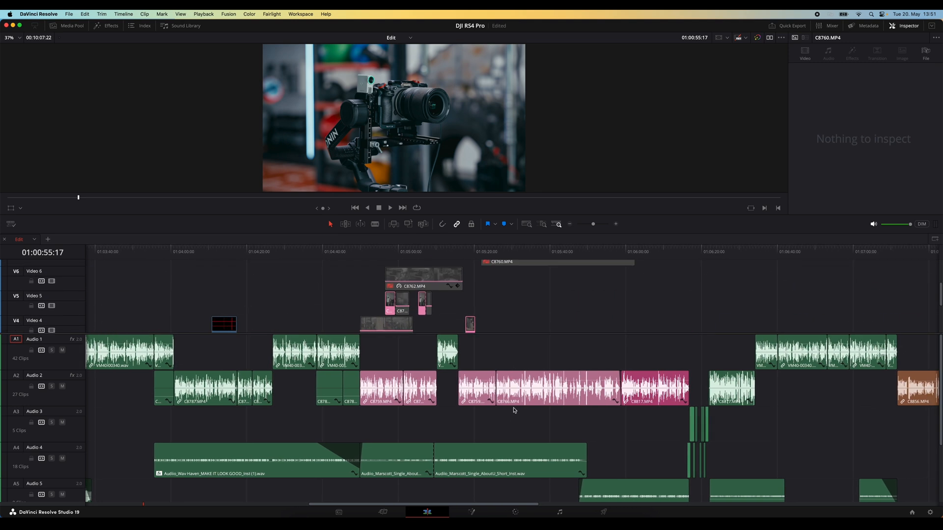
pyautogui.click(39, 14)
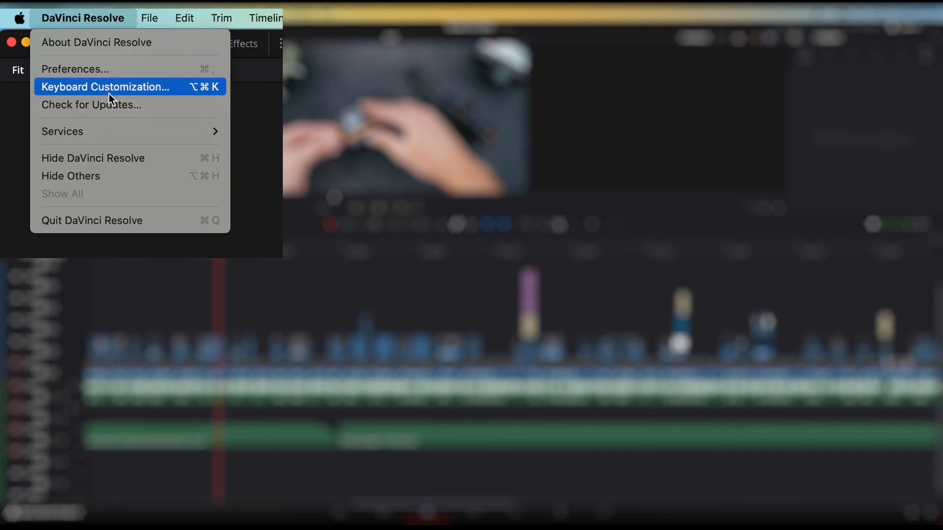
# Step: In Keyboard Customization, expand View > Zoom and edit the Zoom to Fit shortcut
pyautogui.click(105, 86)
pyautogui.write('zoom to fit')
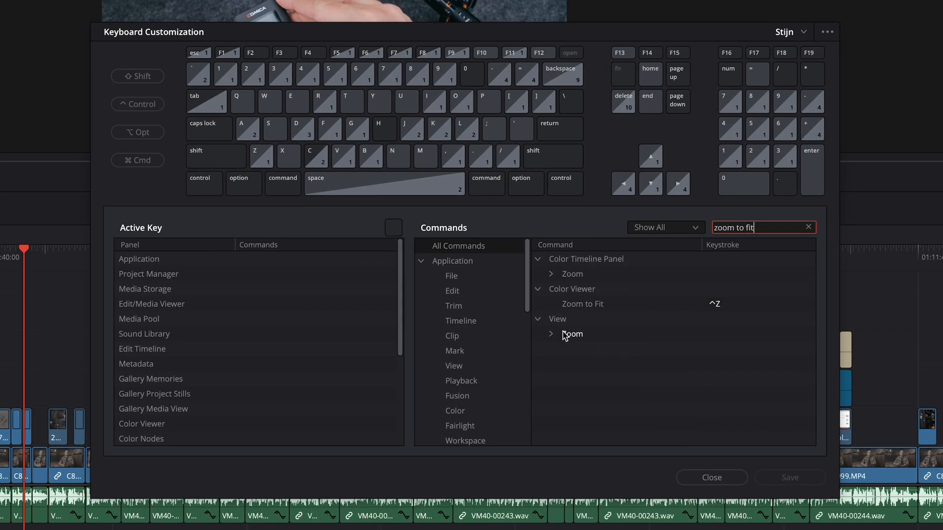
pyautogui.click(551, 334)
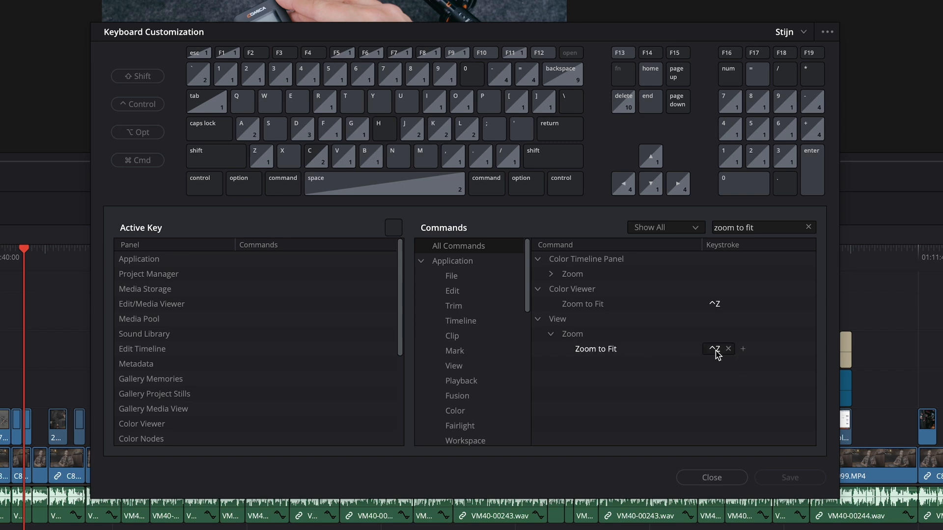
pyautogui.click(727, 349)
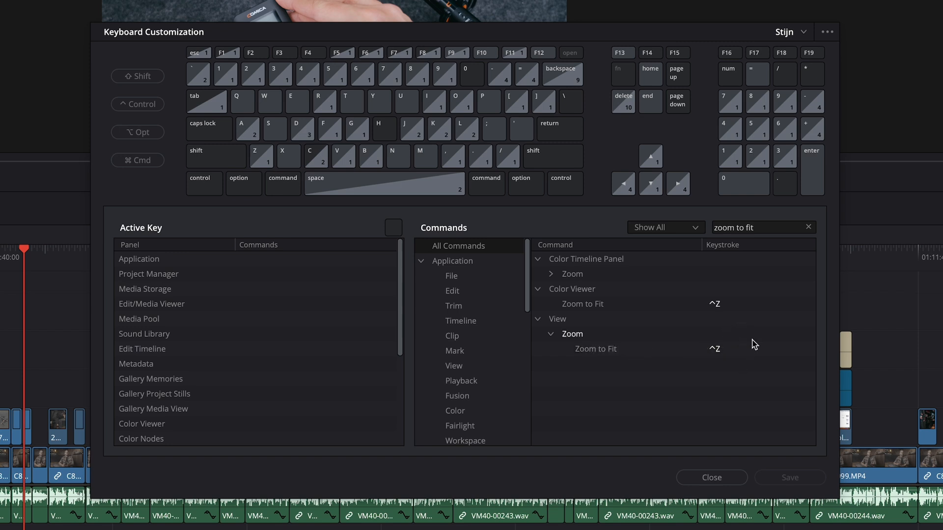
pyautogui.click(712, 477)
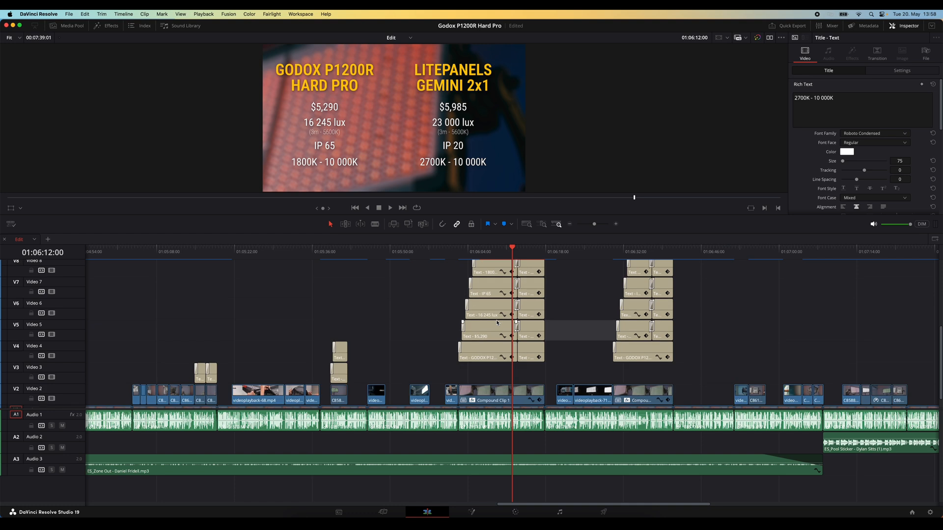
pyautogui.scroll(-3)
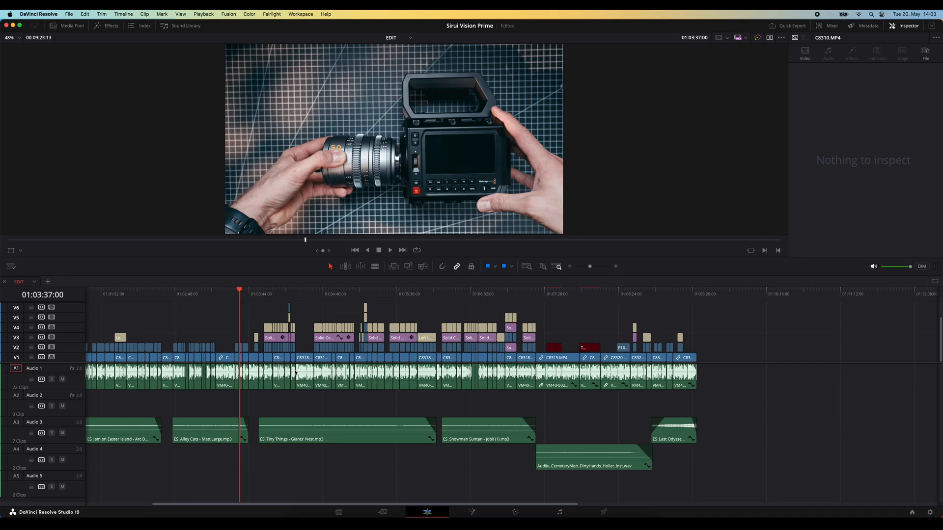
# Step: Scroll the Sirui Vision Prime timeline left and click within the Edit page
pyautogui.hscroll(-3)
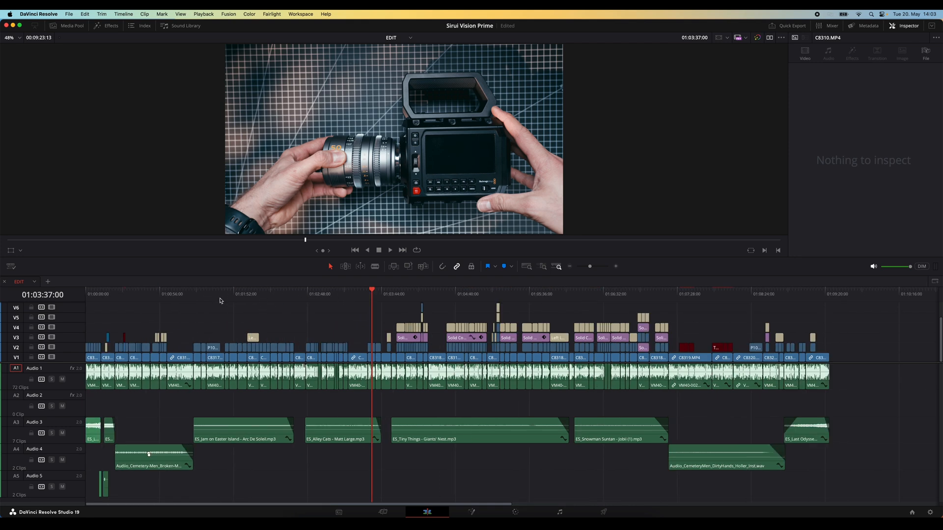
pyautogui.moveTo(183, 301)
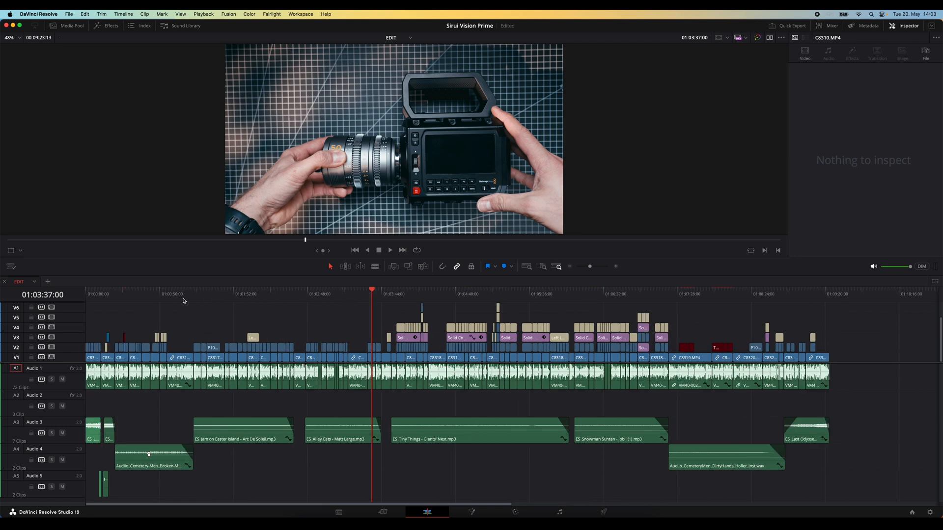
pyautogui.moveTo(364, 354)
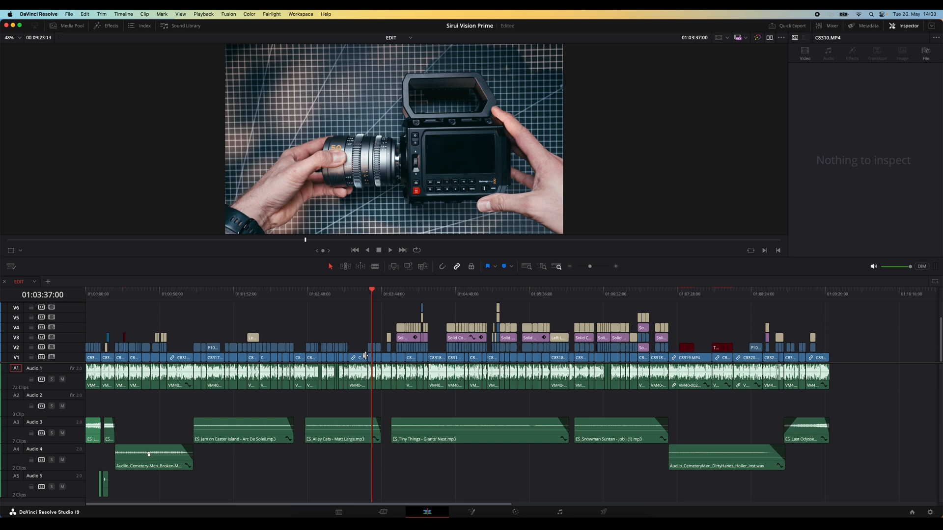
pyautogui.moveTo(330, 399)
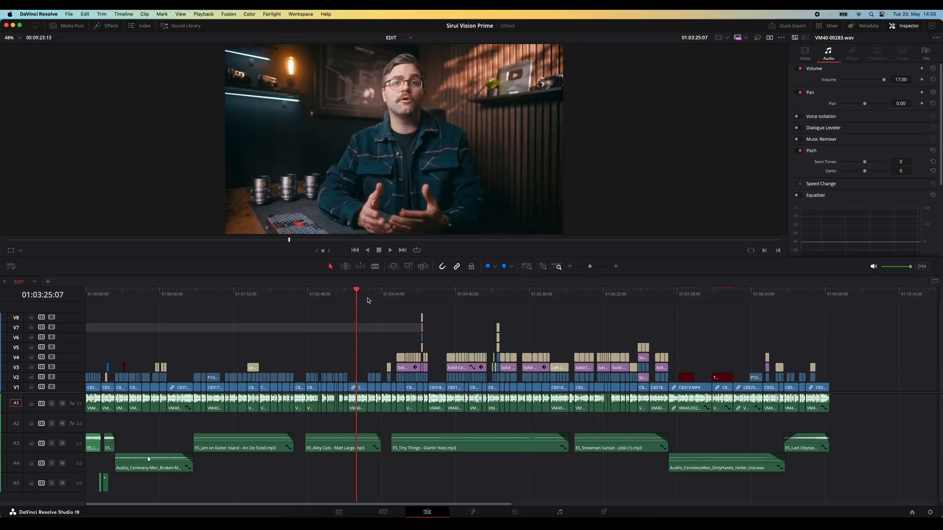
pyautogui.click(374, 289)
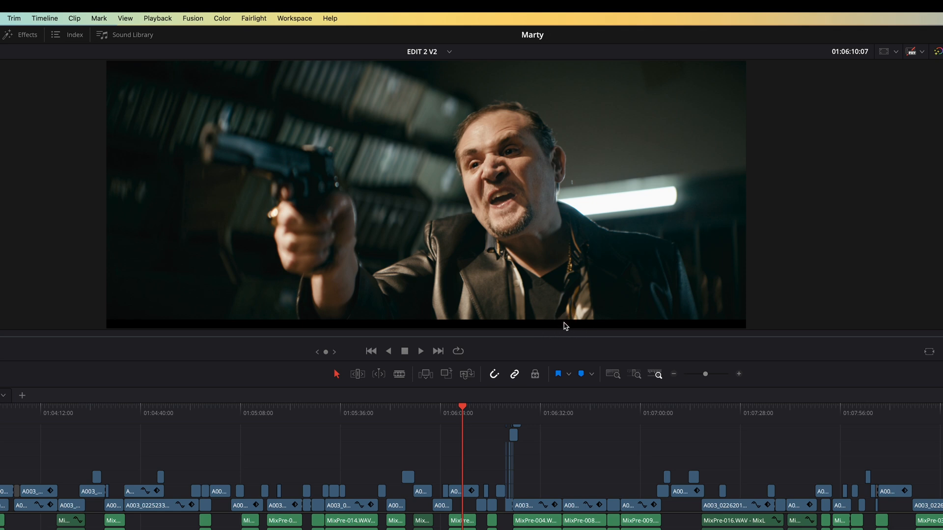
pyautogui.moveTo(722, 303)
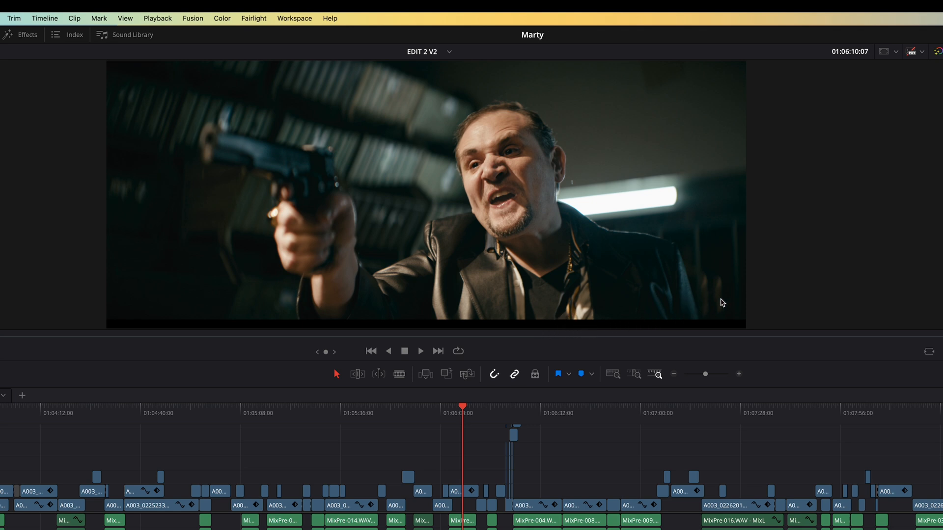
pyautogui.moveTo(771, 294)
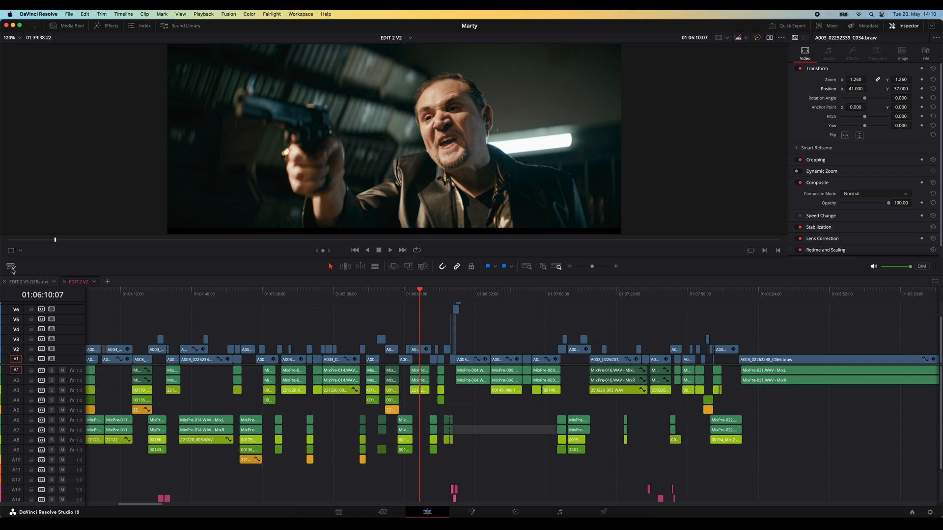
pyautogui.click(11, 267)
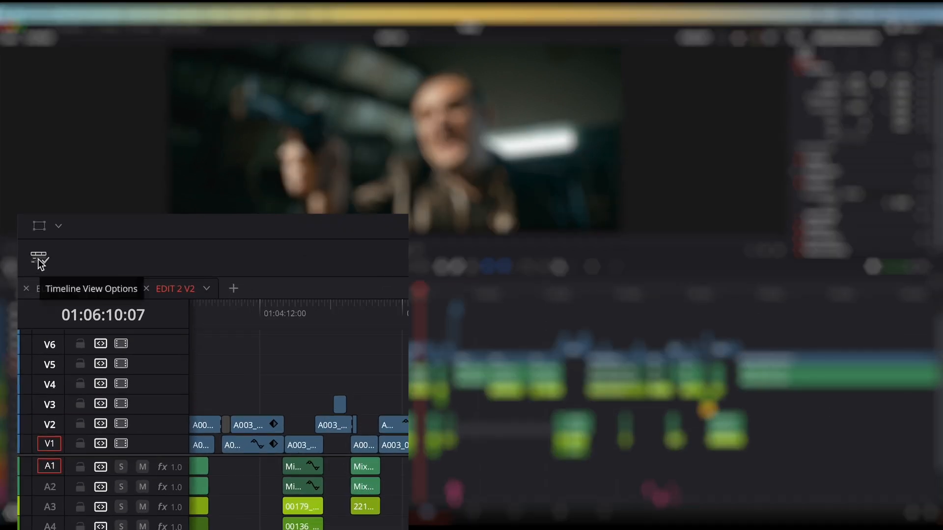
pyautogui.click(38, 260)
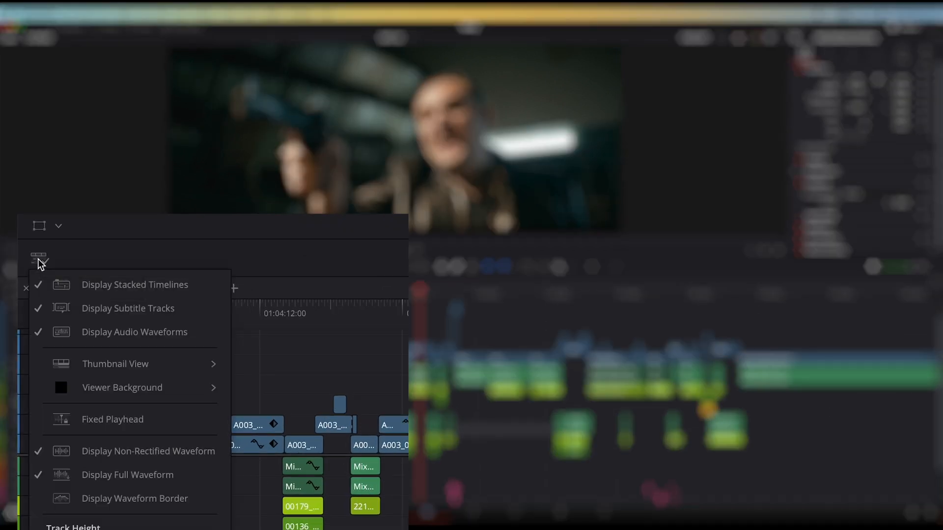
pyautogui.click(39, 259)
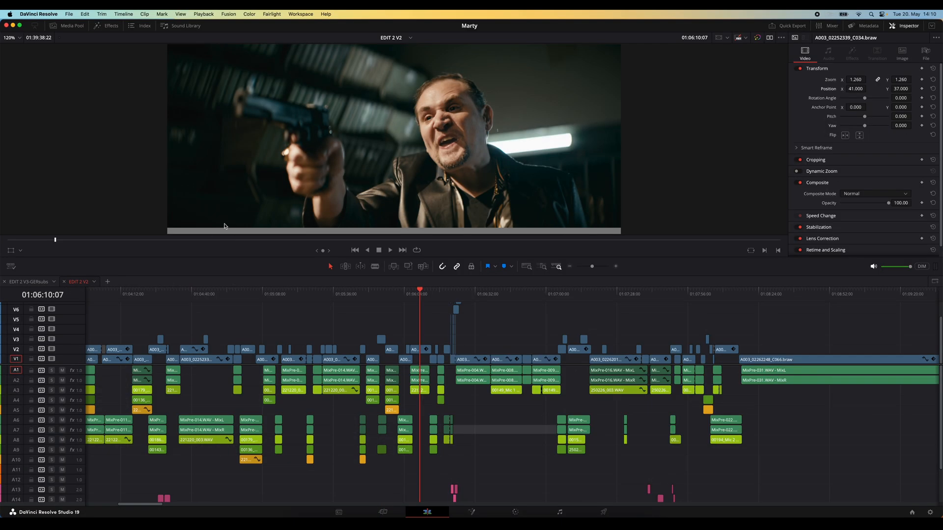
pyautogui.click(40, 259)
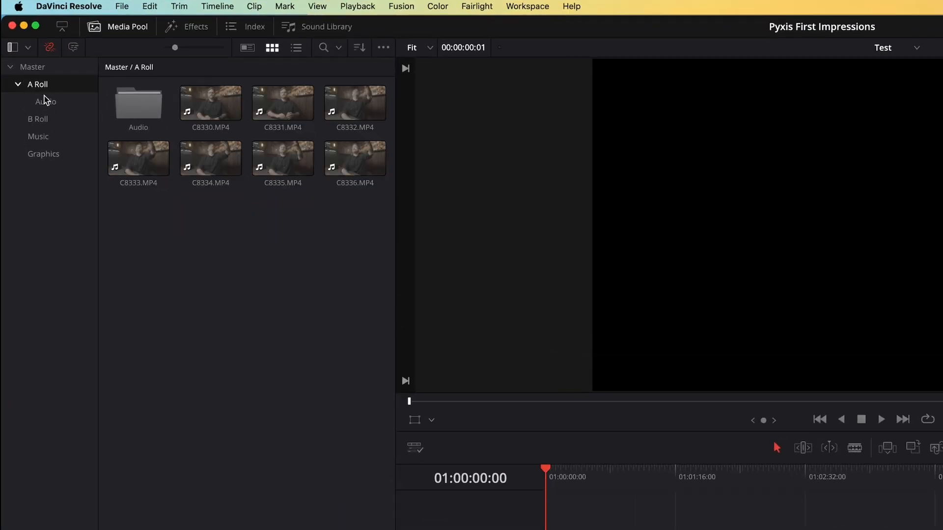
# Step: Drag C8330.MP4 from A Roll onto the timeline and VM40-00291.wav onto Audio 2
pyautogui.click(210, 102)
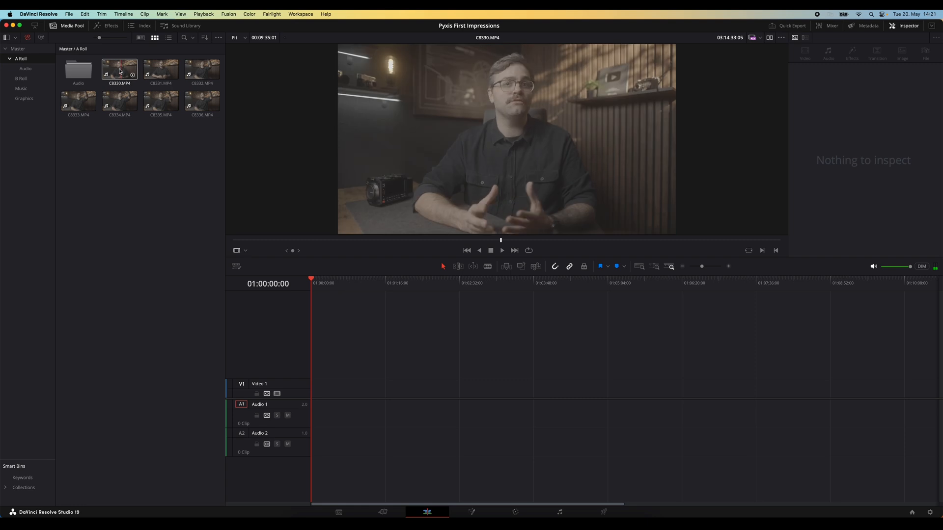
pyautogui.moveTo(119, 67); pyautogui.dragTo(334, 394)
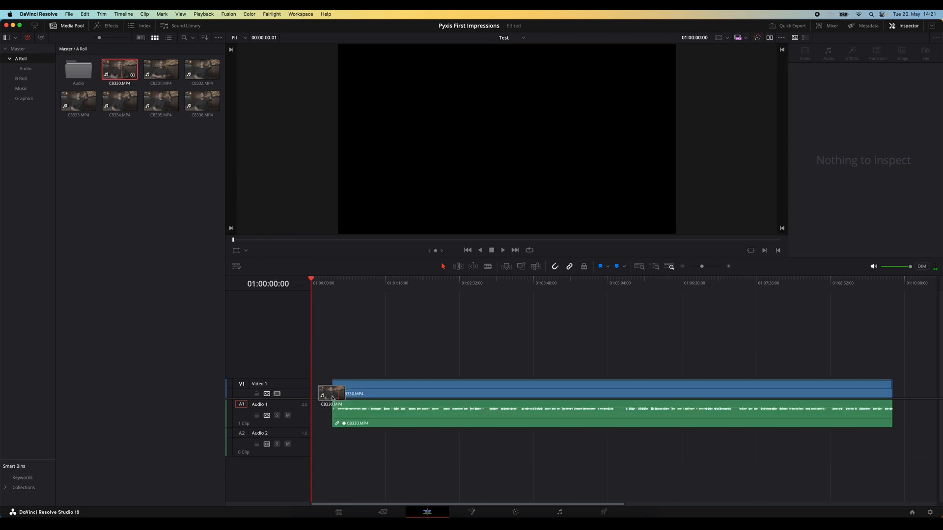
pyautogui.click(25, 68)
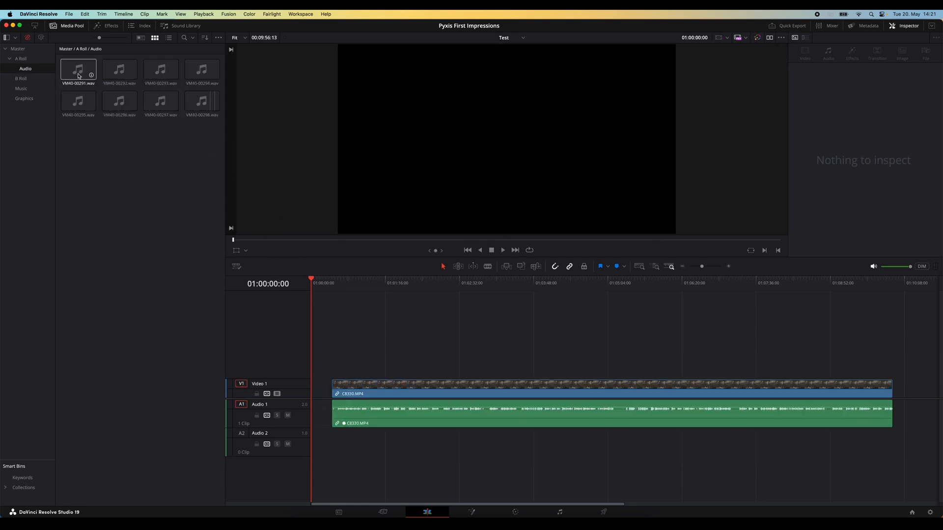
pyautogui.moveTo(78, 69); pyautogui.dragTo(366, 437)
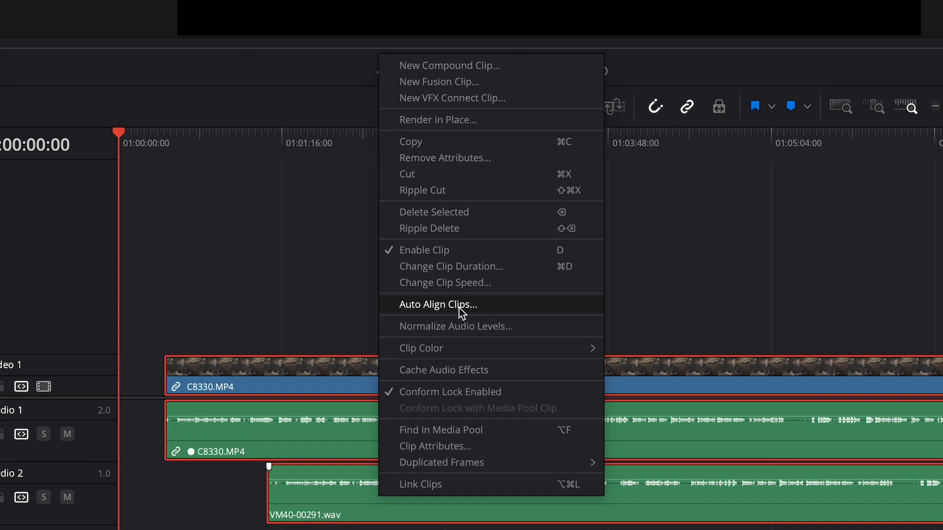
# Step: Auto-align VM40-00291.wav to C8330.MP4 using the Waveform option
pyautogui.click(438, 305)
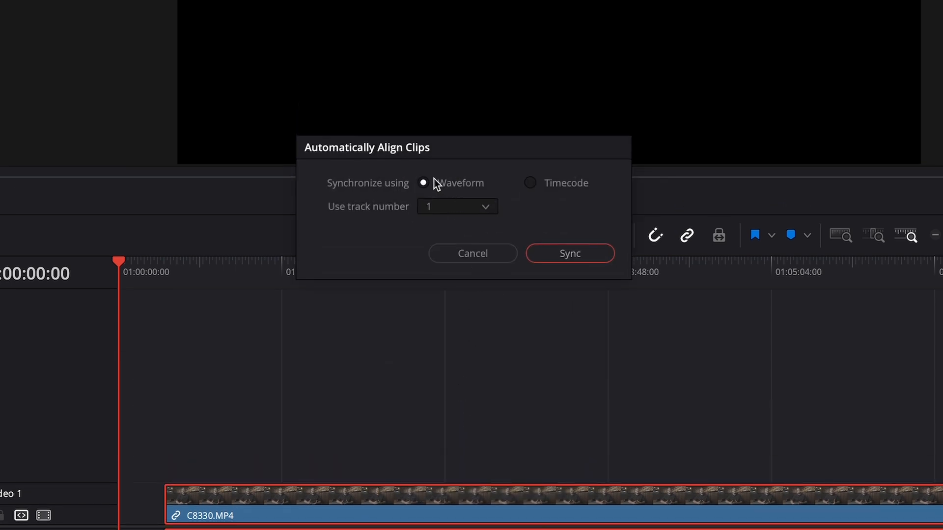
pyautogui.click(569, 253)
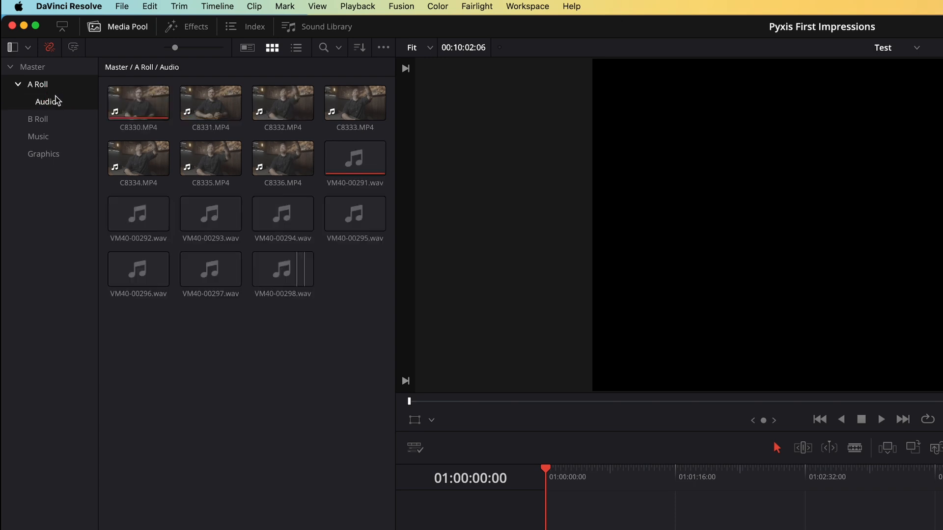
pyautogui.moveTo(58, 99)
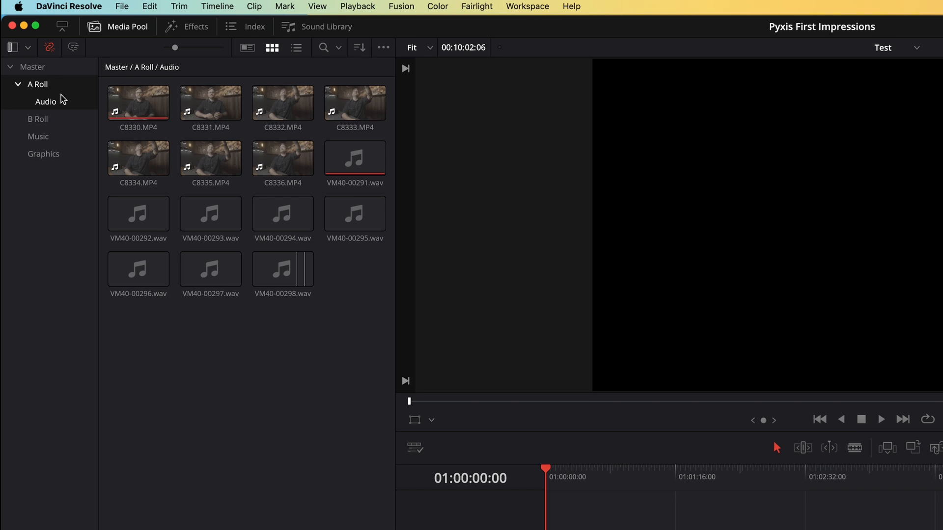
# Step: Preview camera clip C8335.MP4 and recording VM40-00298.wav in the Source viewer
pyautogui.click(282, 270)
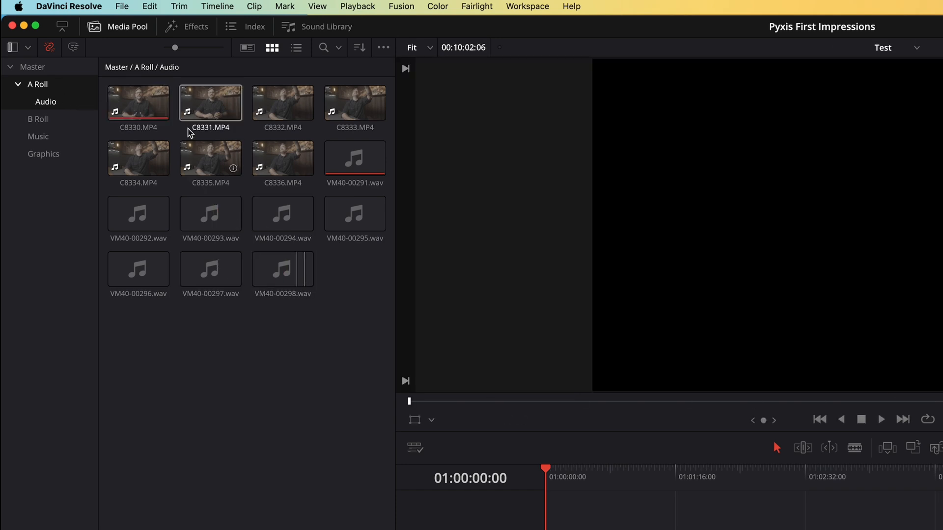
pyautogui.click(210, 158)
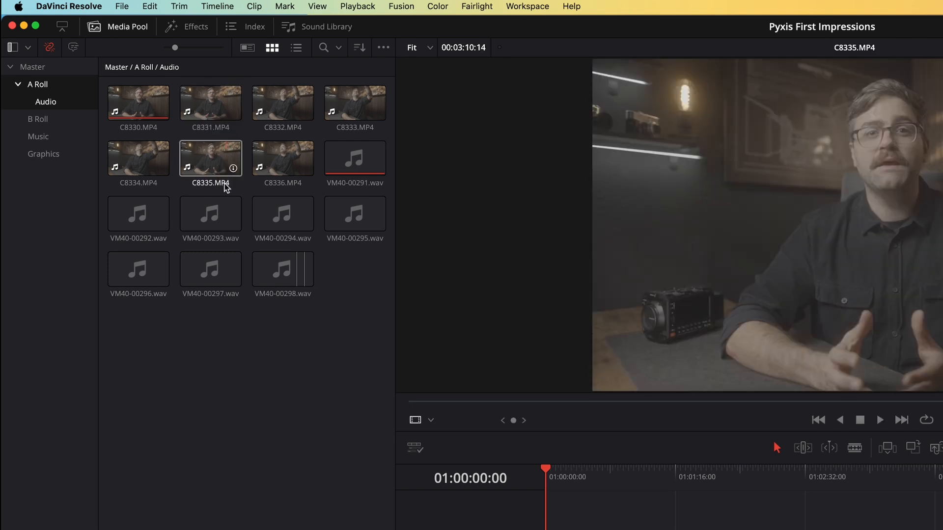
pyautogui.click(281, 268)
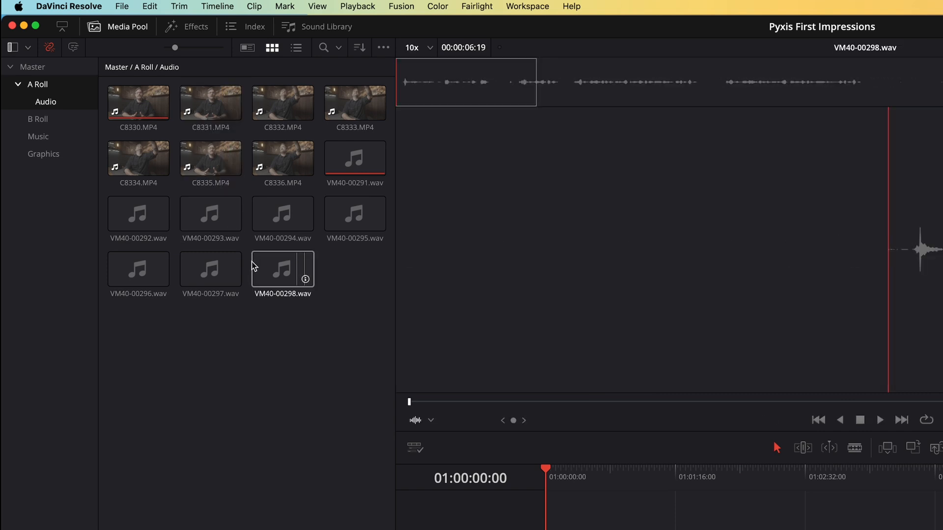
pyautogui.click(283, 268)
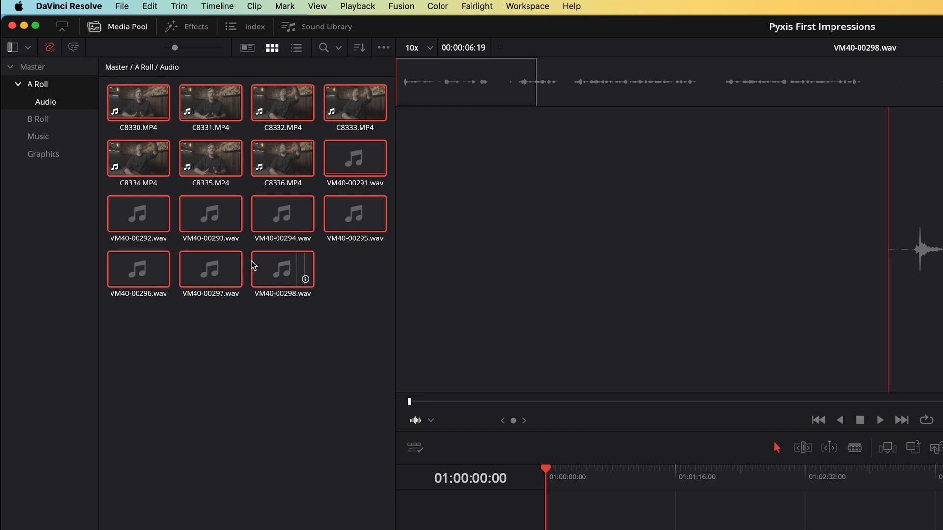
# Step: Auto Sync Audio on all bin clips by Waveform with channel set to Automatic
pyautogui.rightClick(281, 269)
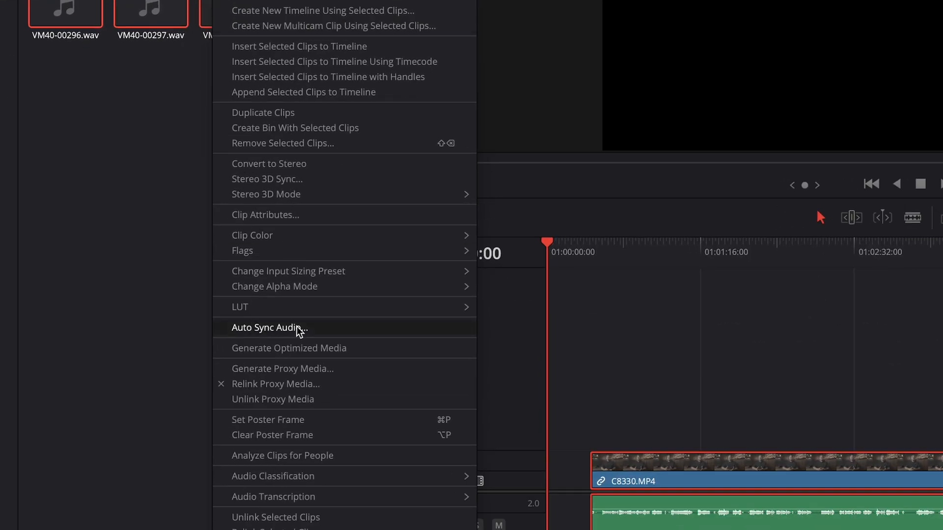
pyautogui.click(270, 328)
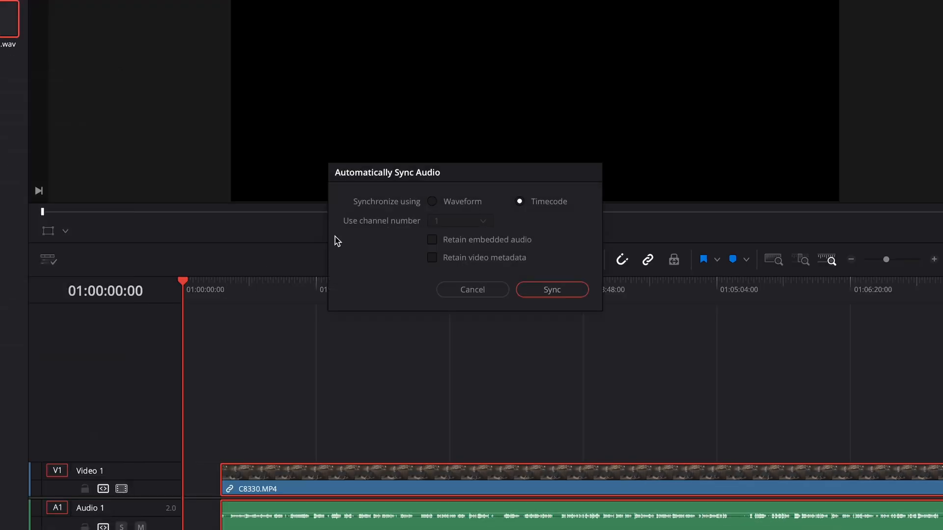
pyautogui.click(460, 220)
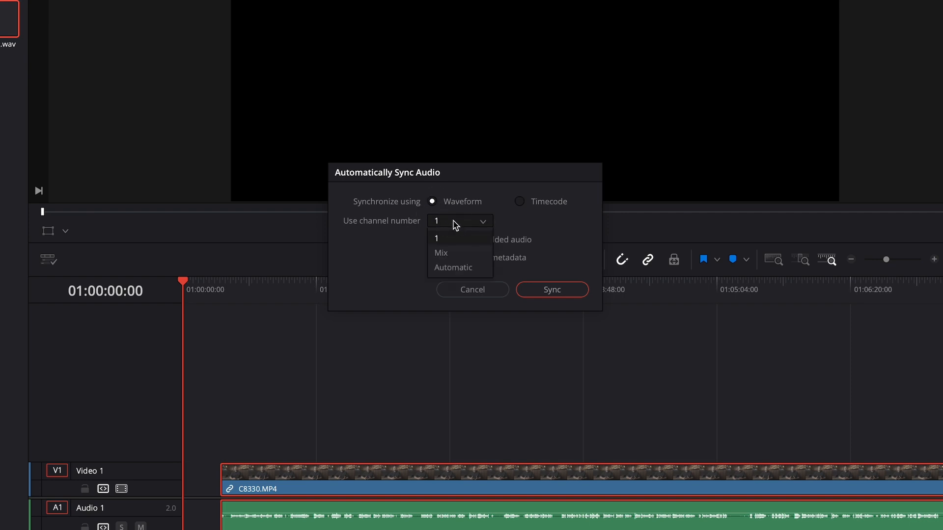
pyautogui.click(453, 267)
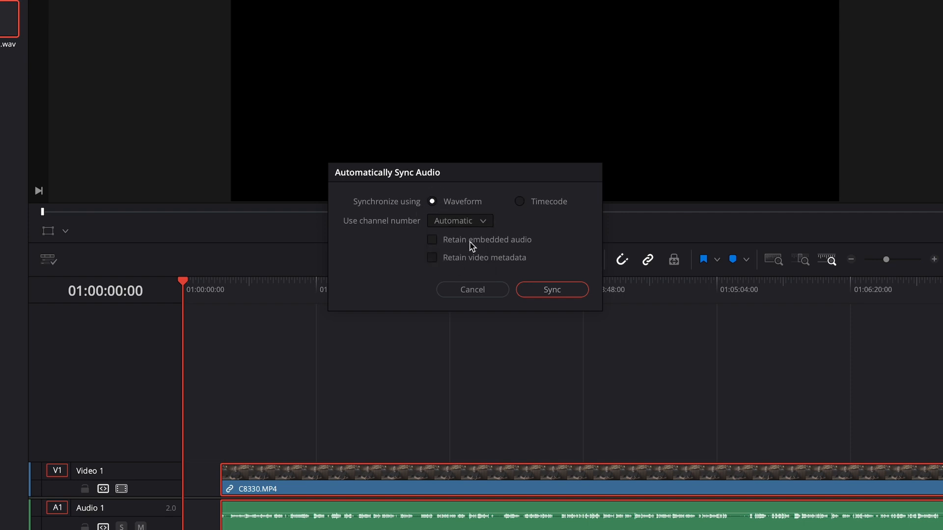
pyautogui.moveTo(490, 265)
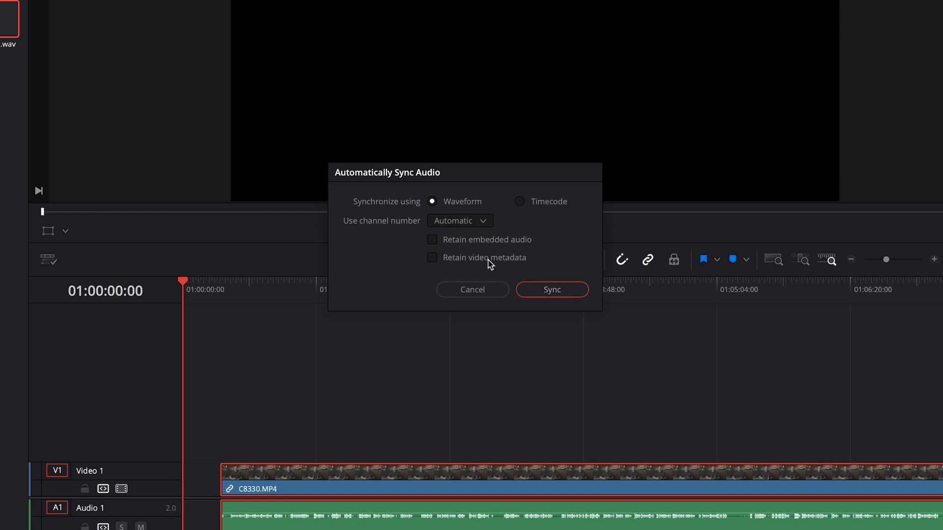
pyautogui.moveTo(458, 249)
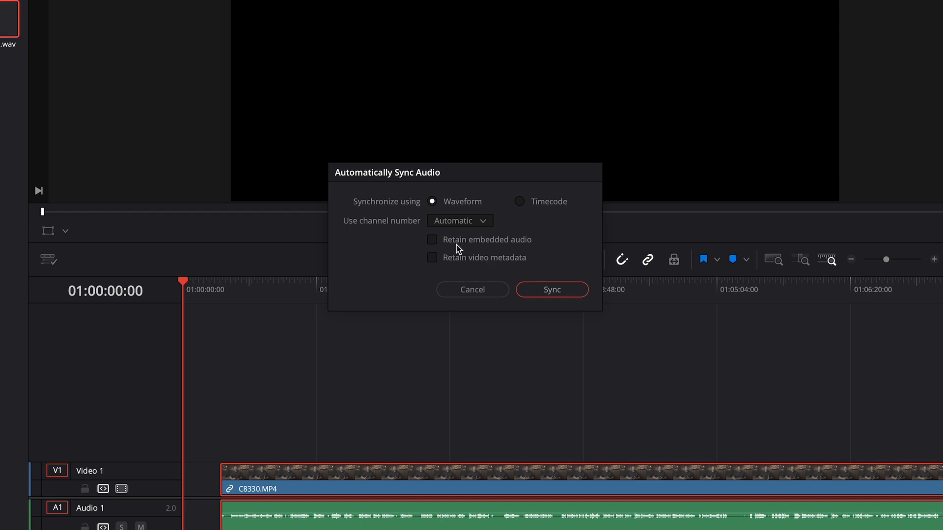
pyautogui.moveTo(461, 246)
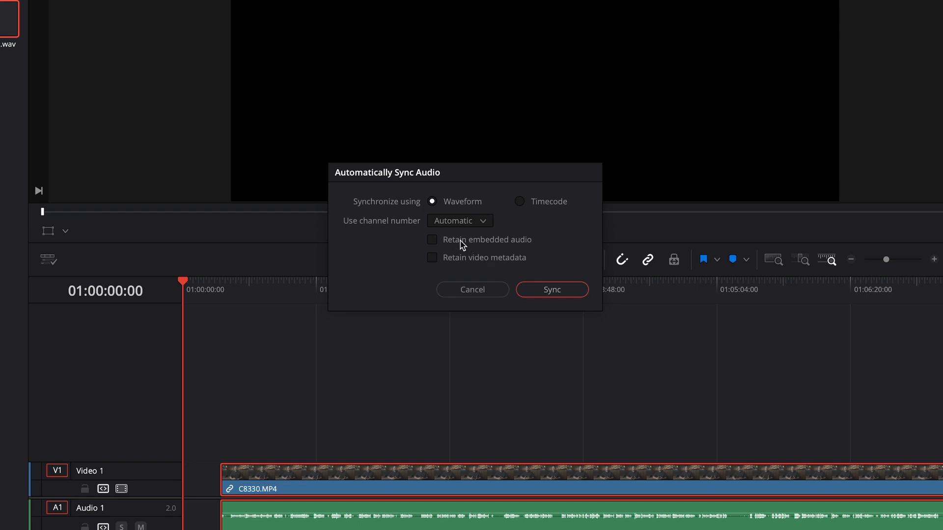
pyautogui.moveTo(544, 295)
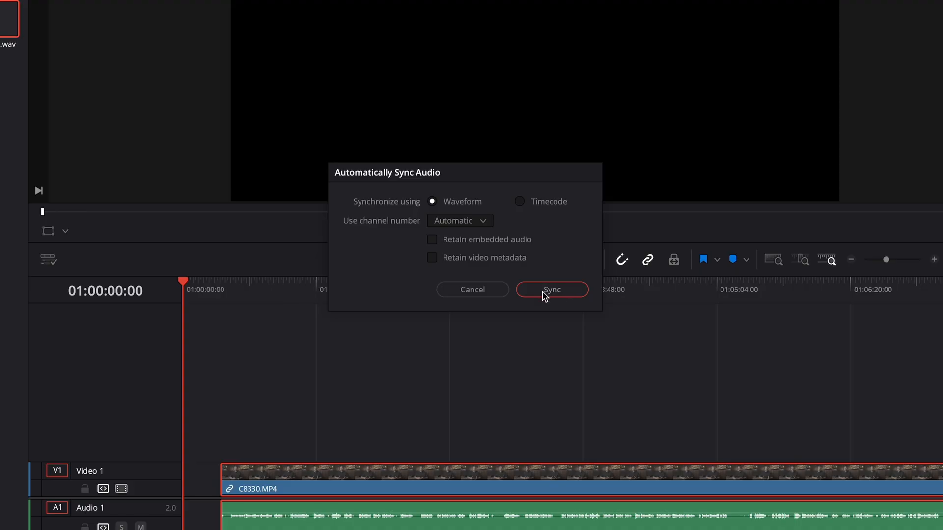
pyautogui.click(551, 289)
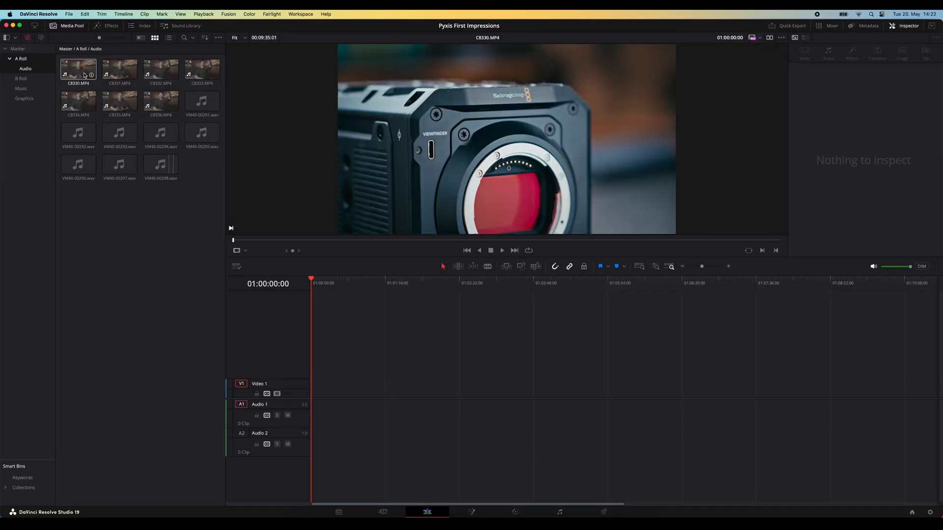
# Step: Drag the synced C8330.MP4 onto the empty timeline
pyautogui.moveTo(77, 69); pyautogui.dragTo(313, 394)
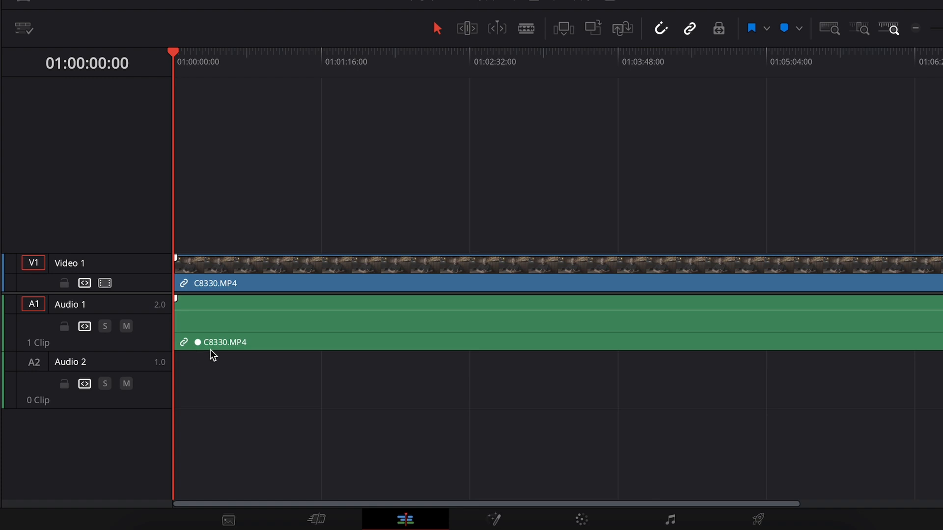
pyautogui.moveTo(191, 351)
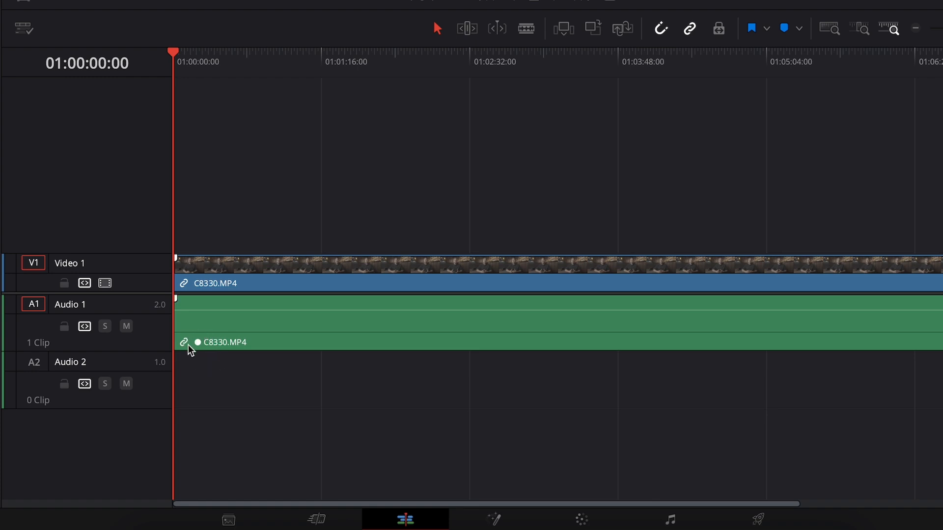
pyautogui.moveTo(228, 370)
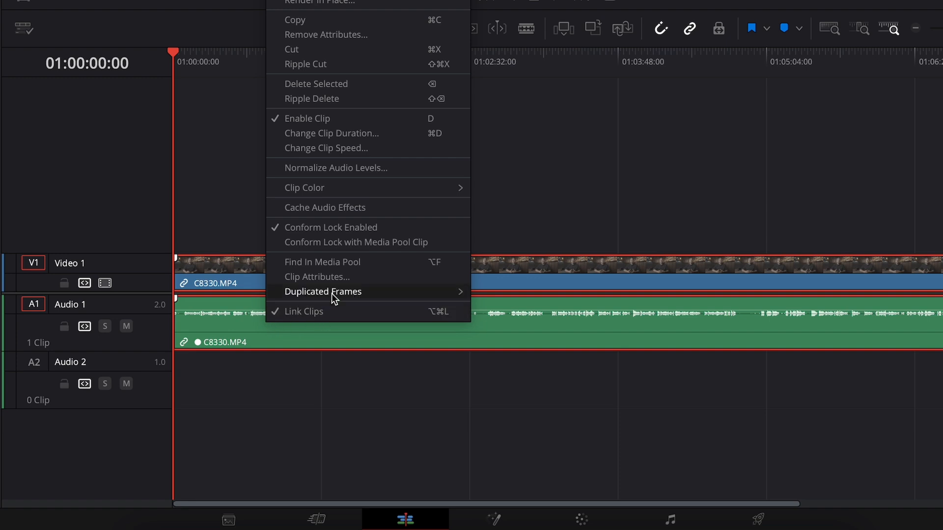
# Step: Inspect C8330.MP4's Audio clip attributes, confirming Source Channel is Linked Channel 1
pyautogui.click(317, 277)
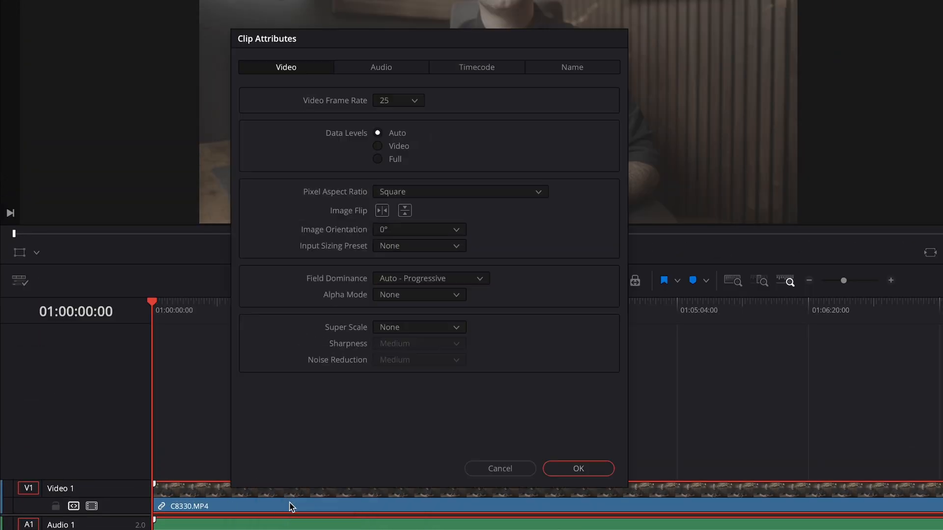
pyautogui.click(380, 67)
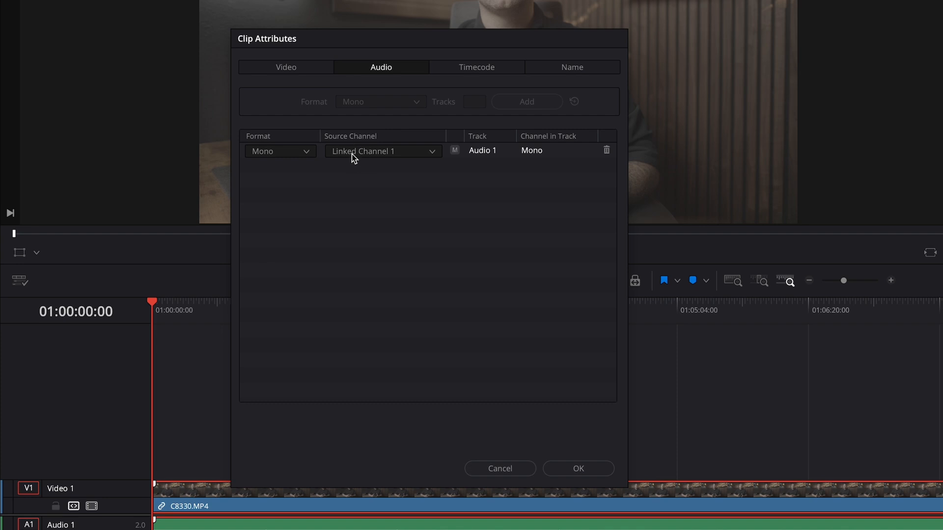
pyautogui.moveTo(358, 158)
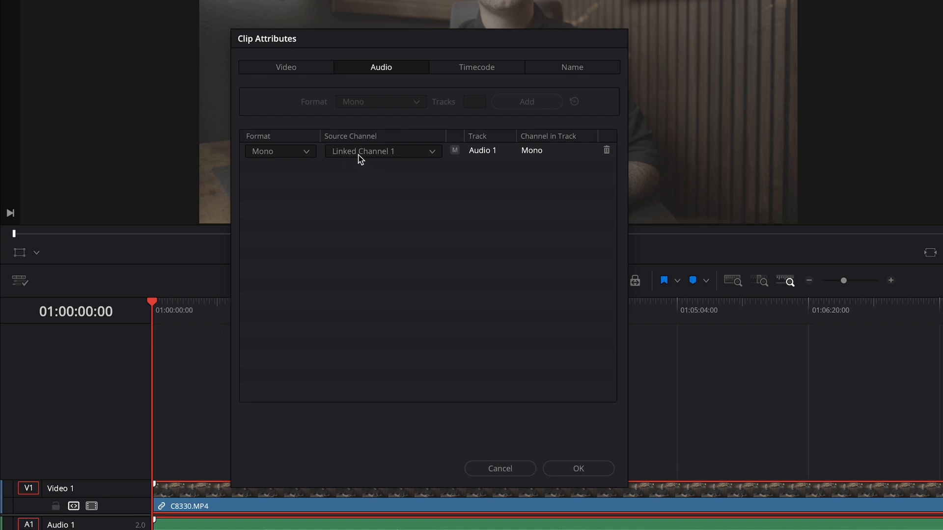
pyautogui.click(383, 151)
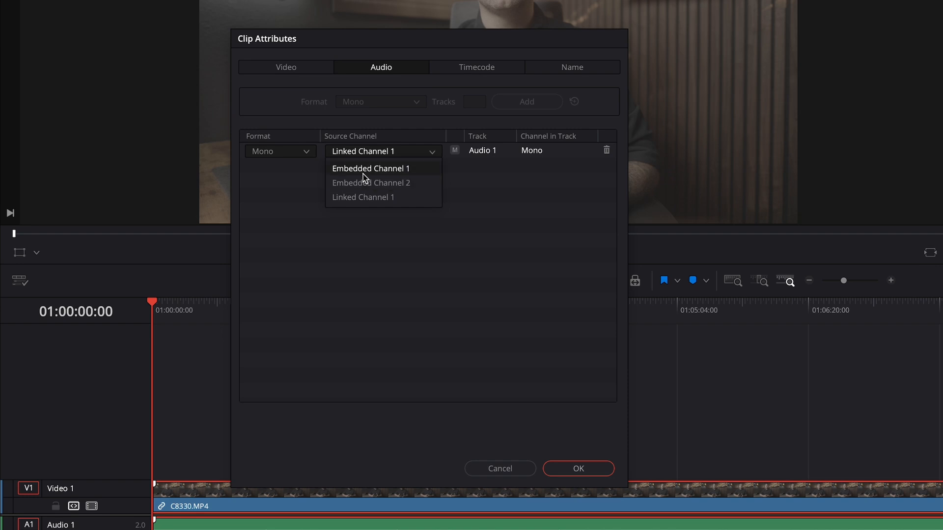
pyautogui.moveTo(367, 183)
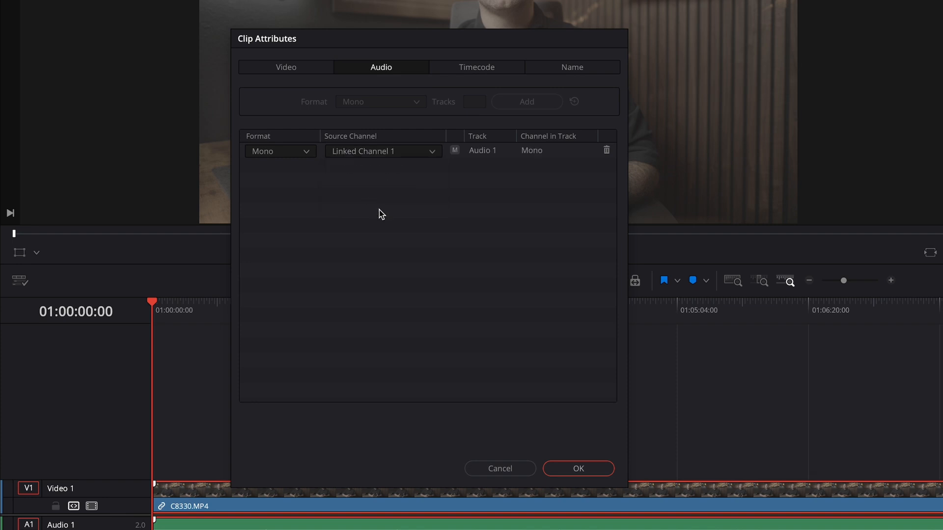
pyautogui.click(577, 468)
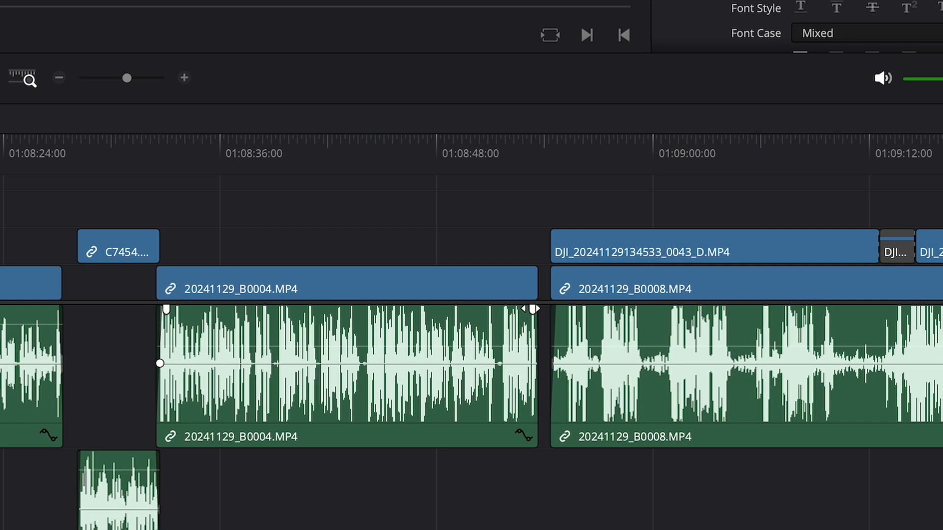
# Step: Look over the linked audio clips on the DJI Air 3S vs Mini 4 Pro timeline
pyautogui.moveTo(532, 309); pyautogui.dragTo(554, 310)
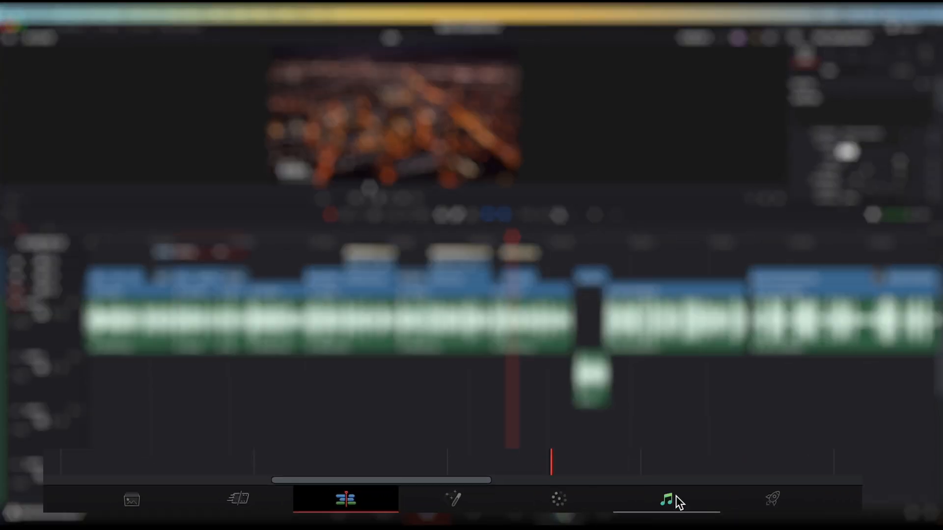
# Step: In Fairlight, set batch fades: 3-frame fade-in, 3-frame curved fade-out, equal-power crossfades
pyautogui.click(387, 8)
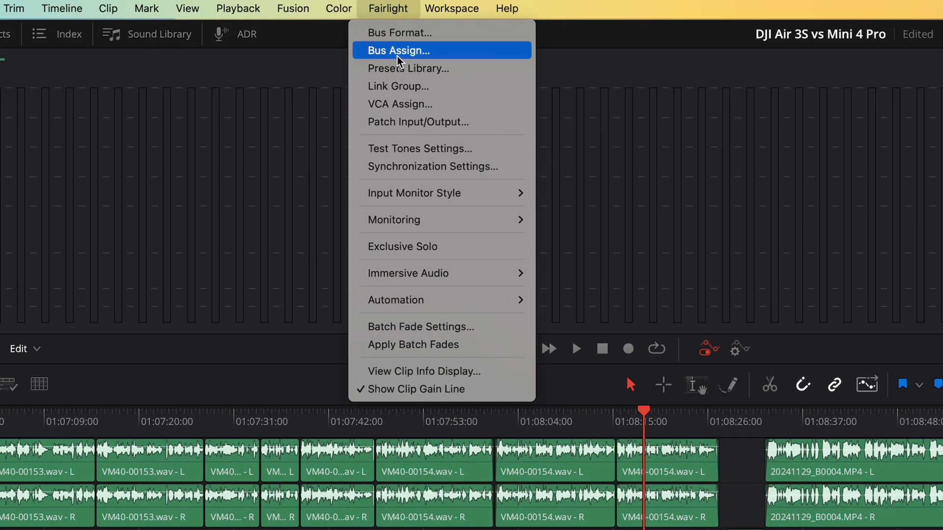
pyautogui.moveTo(424, 327)
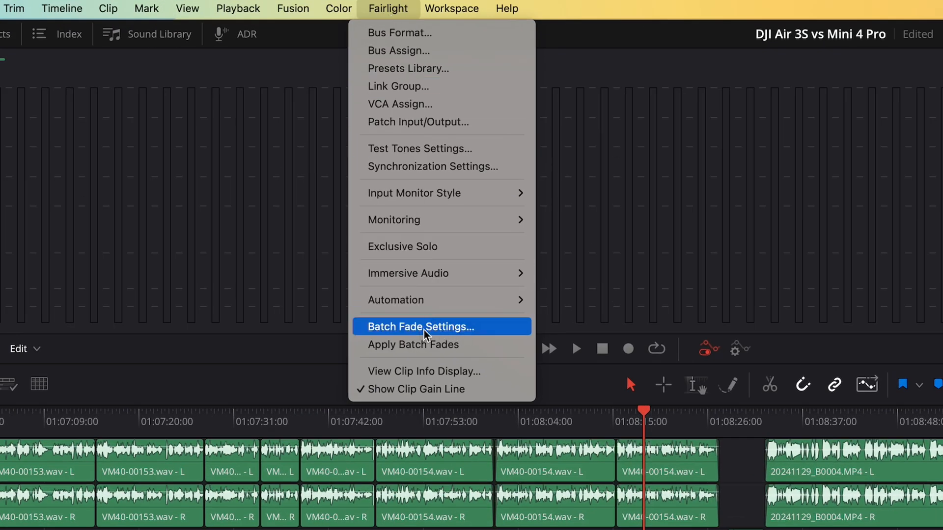
pyautogui.click(423, 326)
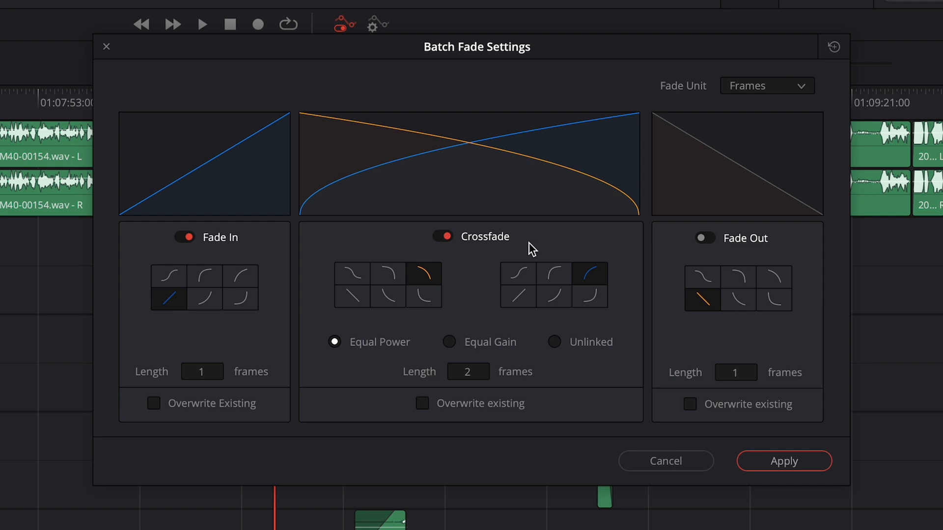
pyautogui.click(702, 238)
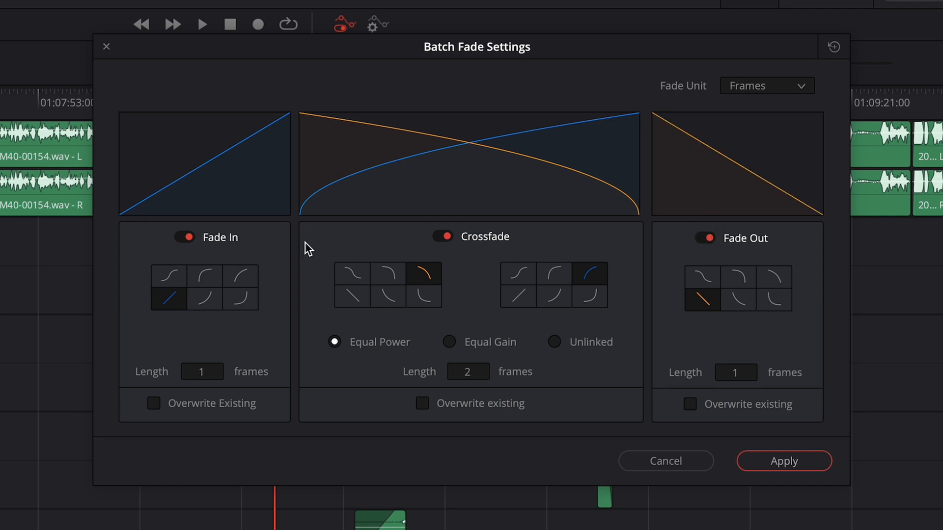
pyautogui.moveTo(383, 410)
pyautogui.write('3')
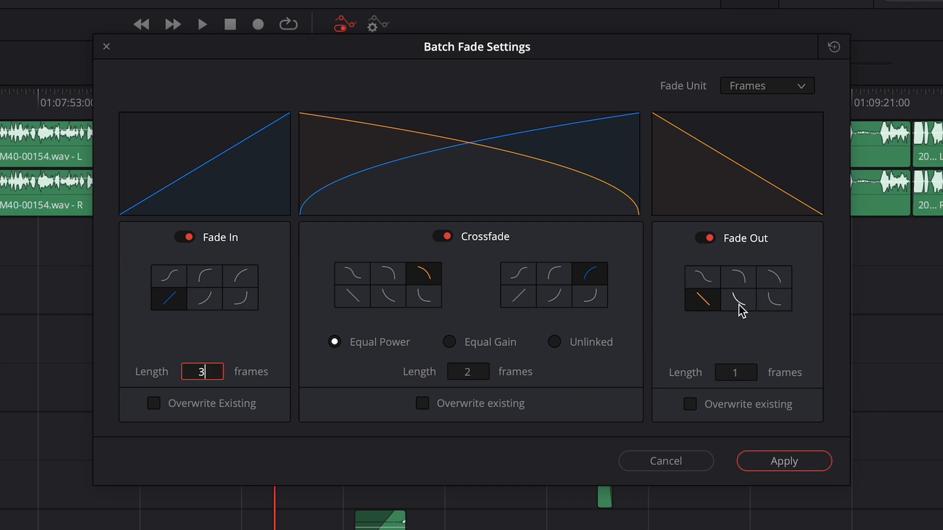
pyautogui.click(737, 287)
pyautogui.write('3')
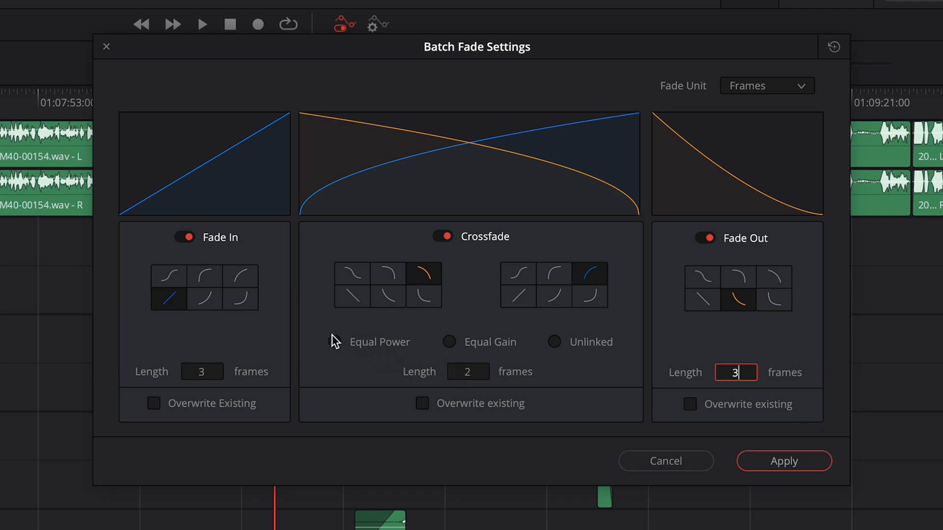
pyautogui.click(334, 341)
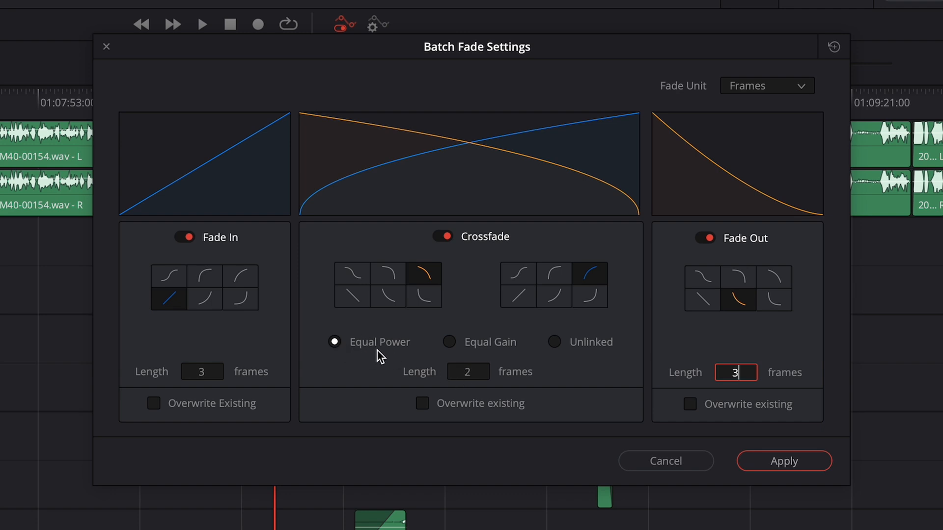
pyautogui.moveTo(422, 396)
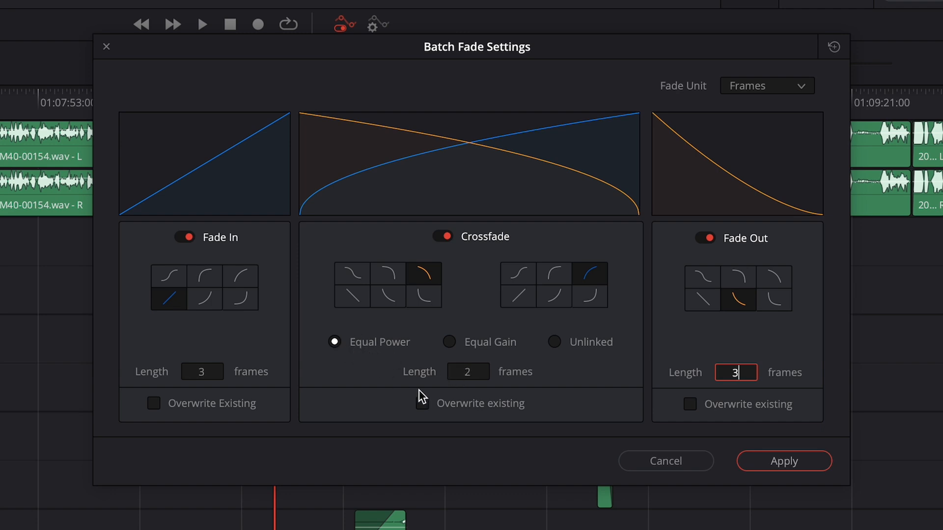
pyautogui.click(784, 461)
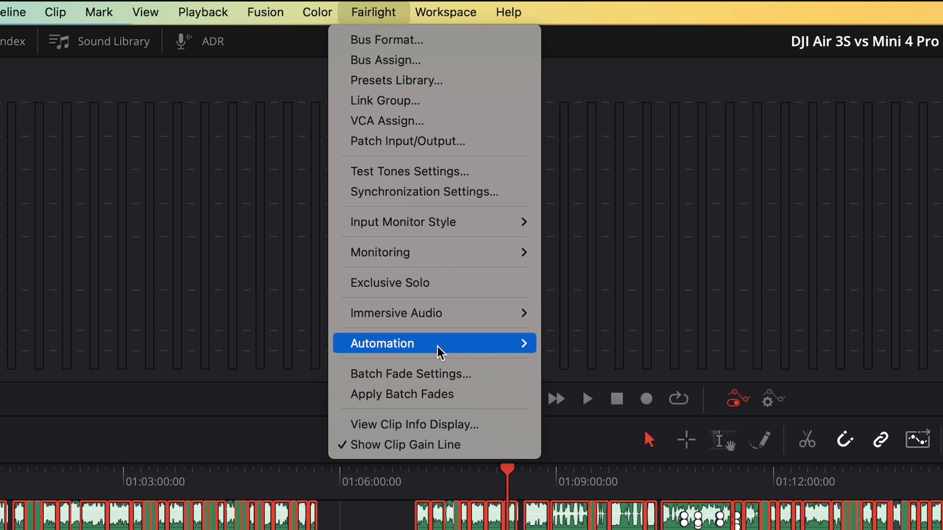
pyautogui.moveTo(401, 394)
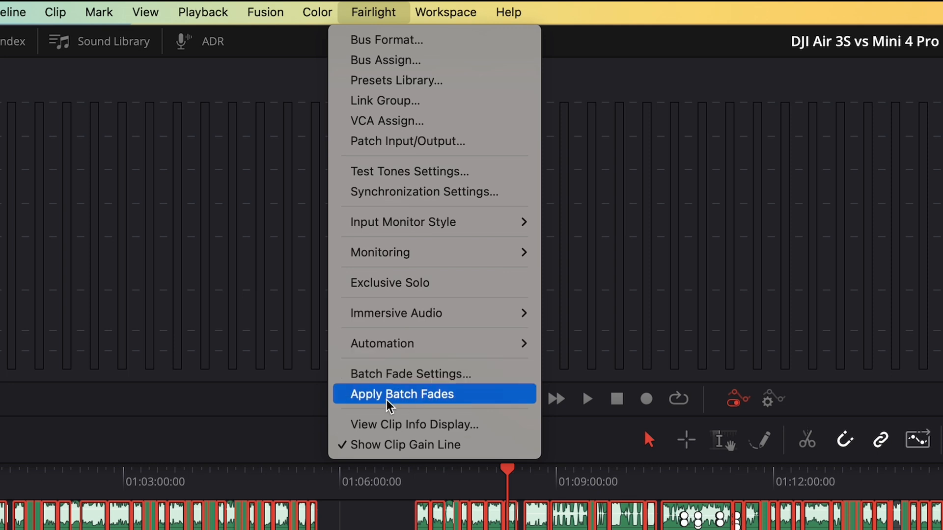
# Step: Run Apply Batch Fades on the selected DJI Air 3S vs Mini 4 Pro audio clips
pyautogui.click(401, 394)
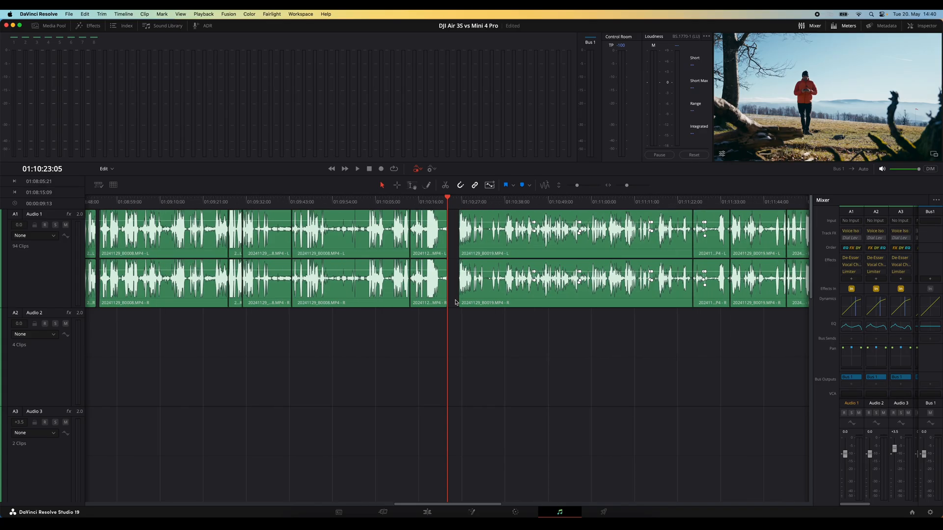